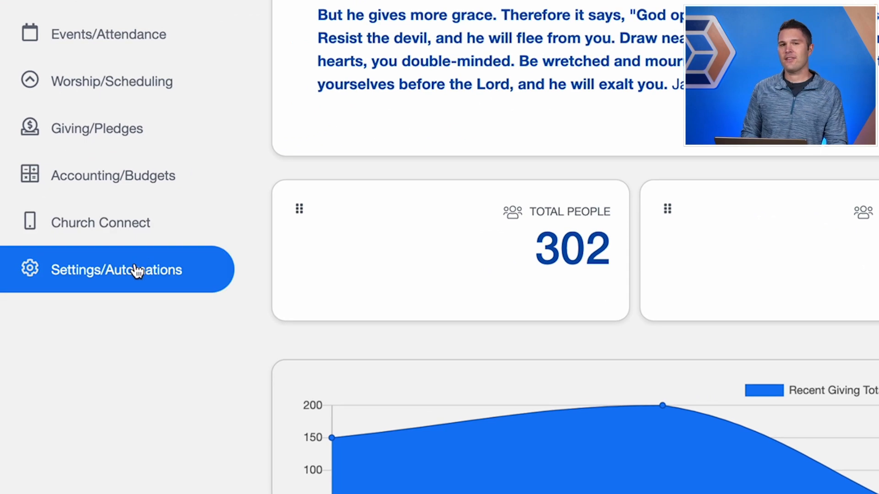
Go to Settings/Automations and show the empty Automations list.
click(116, 269)
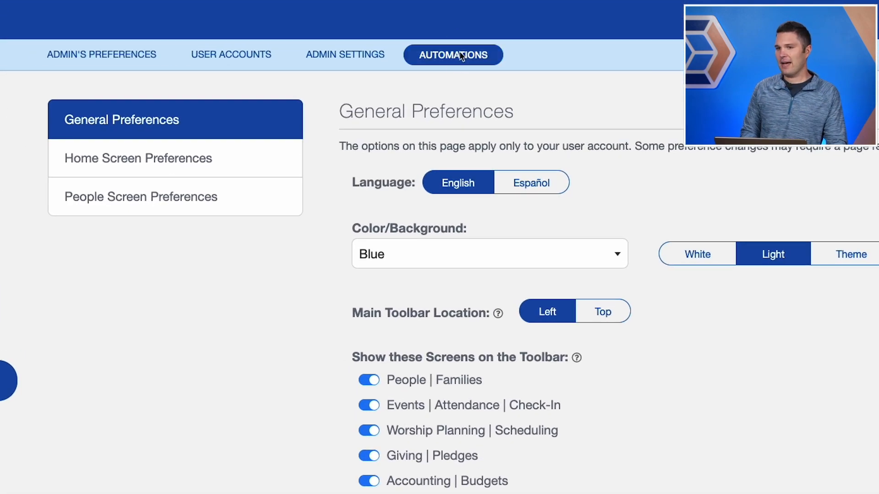
click(453, 54)
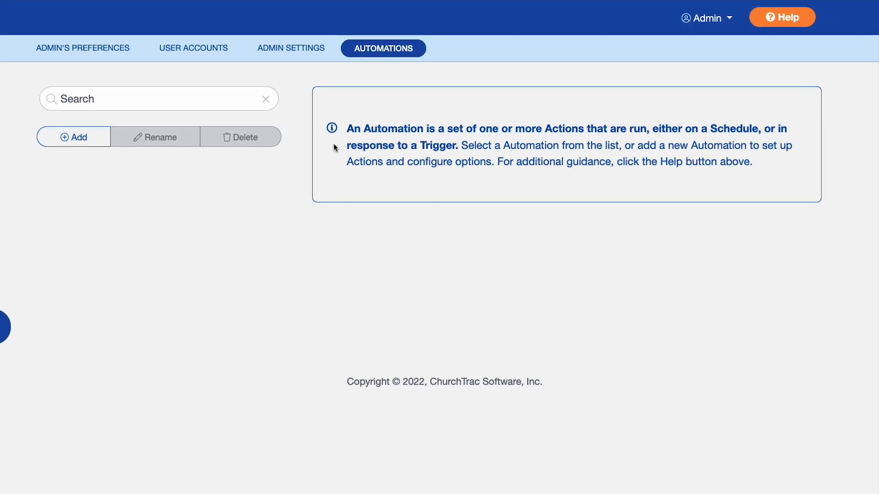
mouse_move(257, 196)
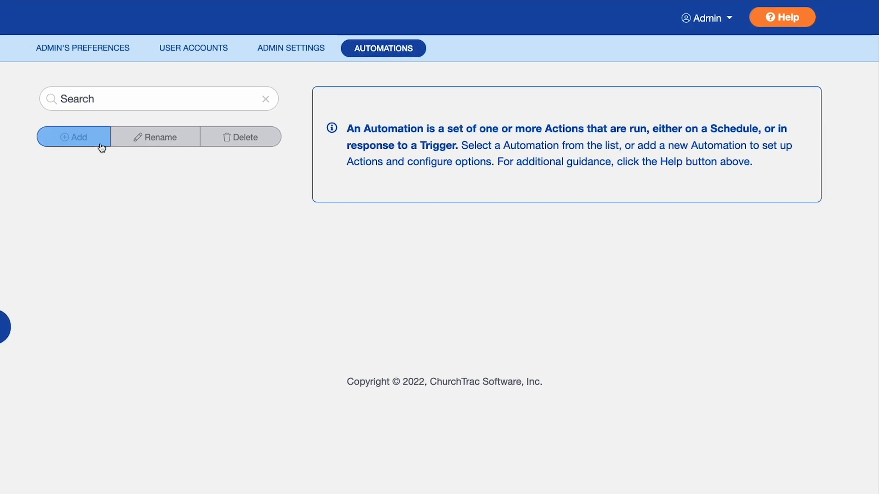
Start a new automation named 'Birthday Message' using the Send a Birthday Message template.
click(73, 136)
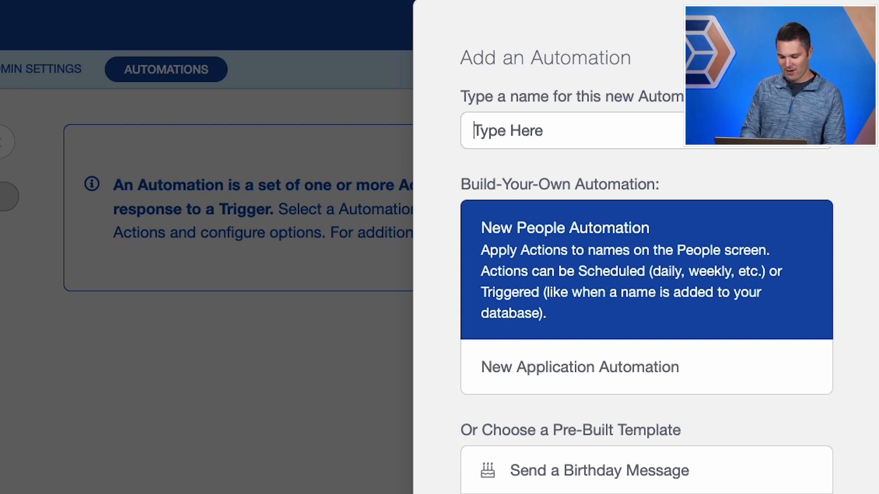
text(Birthday Me)
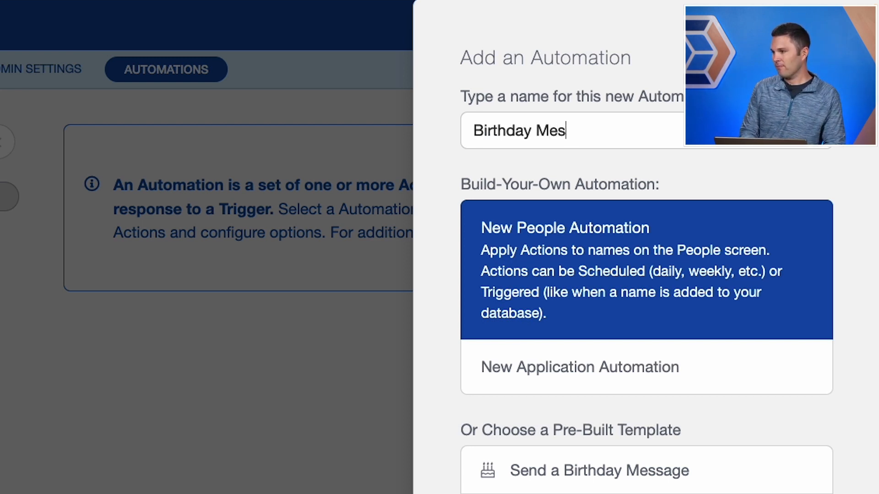
text(sage)
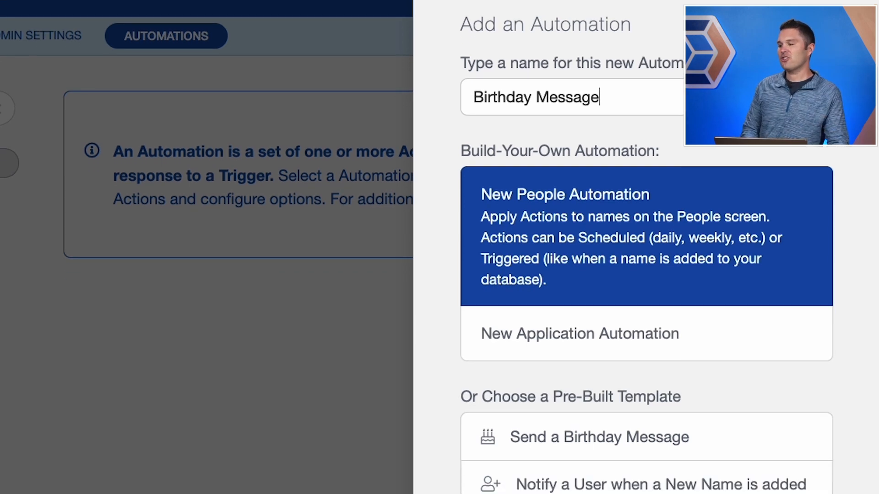
scroll(down, 3)
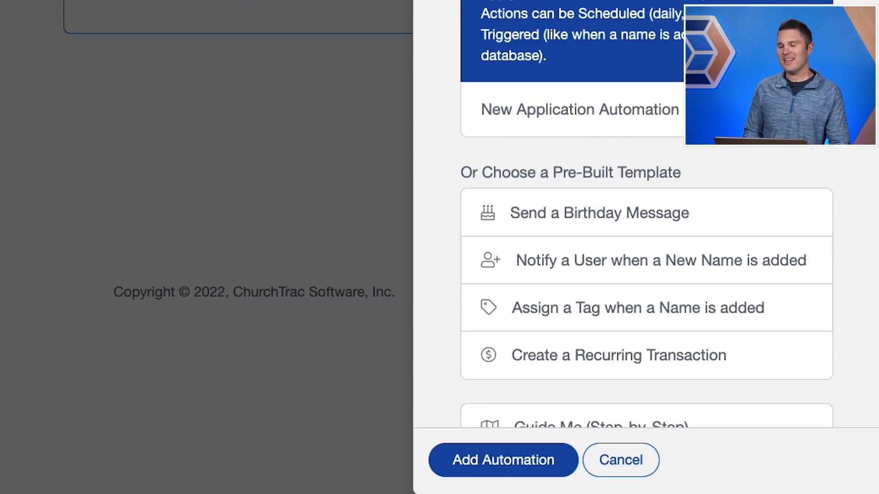
mouse_move(736, 223)
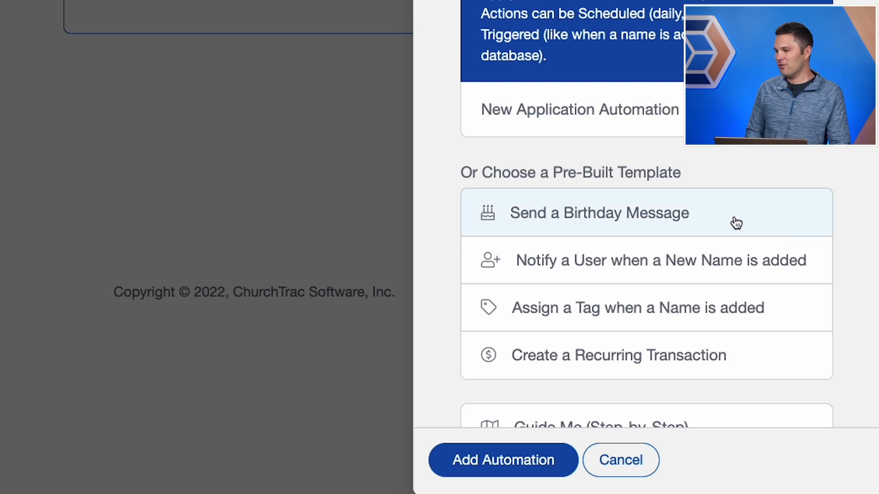
click(599, 213)
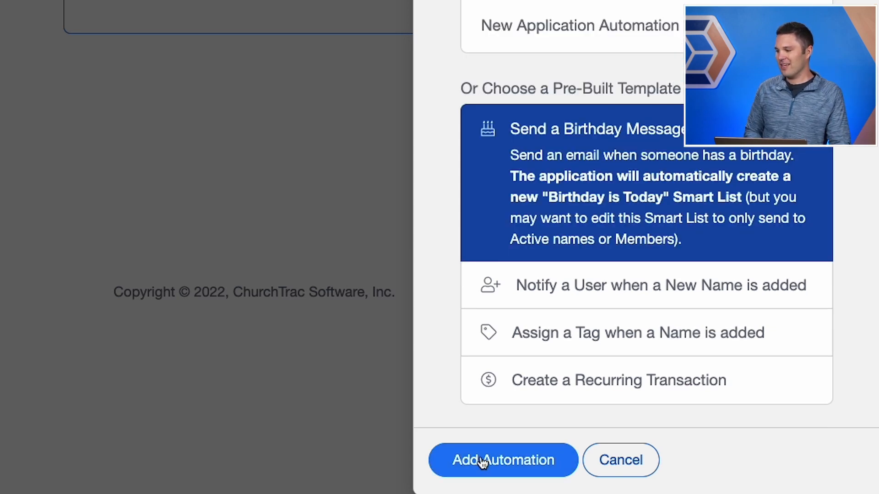
Add the Birthday Message automation and review its Send an Email action.
click(502, 459)
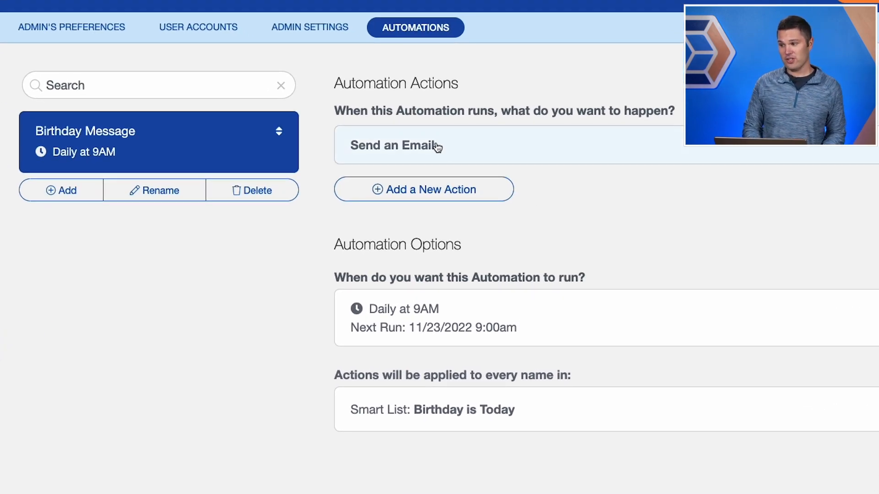
click(394, 145)
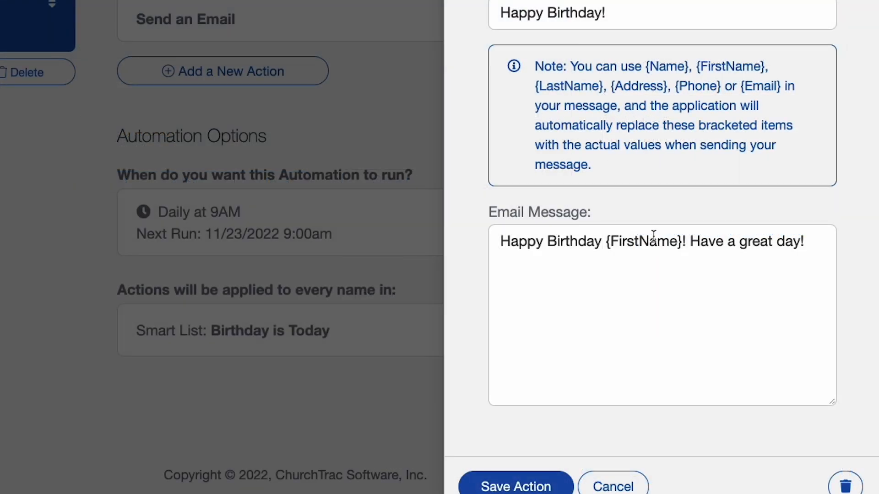
mouse_move(641, 242)
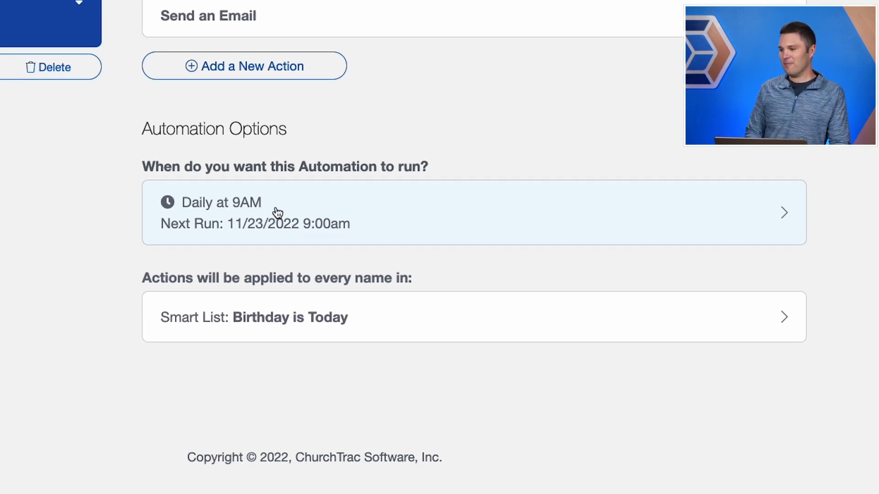
mouse_move(316, 227)
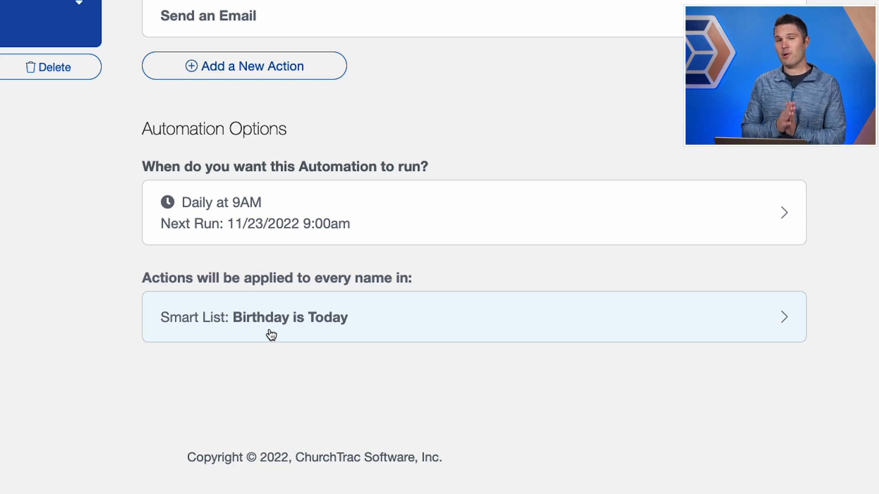
click(271, 317)
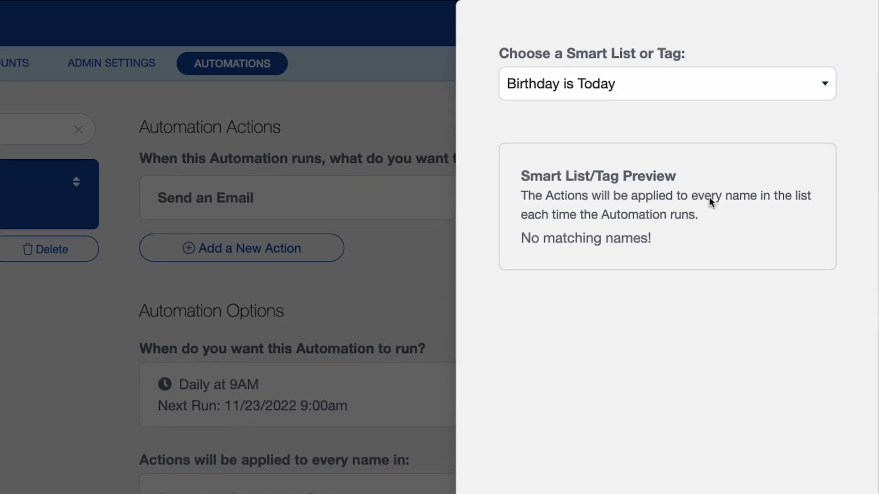
mouse_move(545, 467)
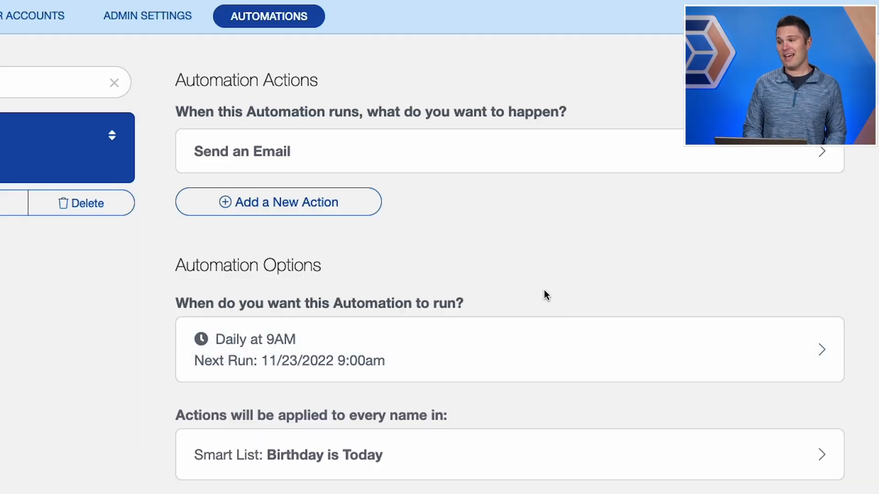
mouse_move(519, 267)
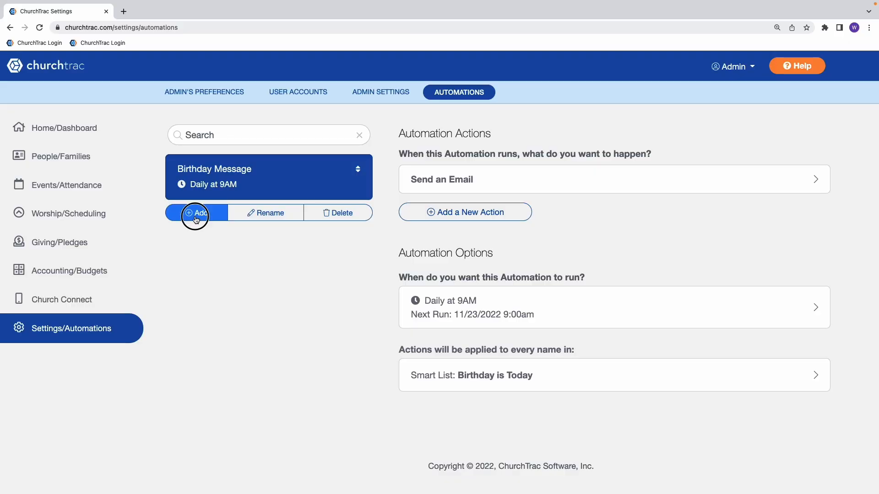
Add a New People Automation named 'New Guest Follow-Up' with no actions yet.
click(196, 212)
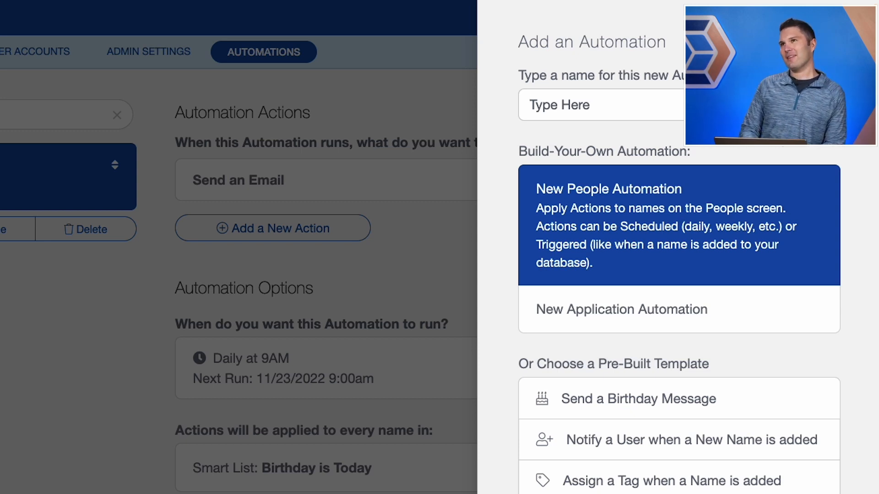
text(New)
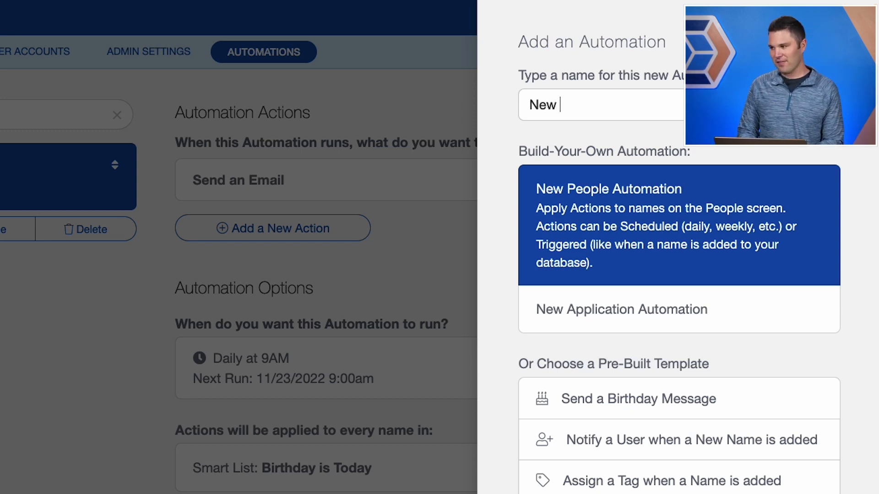
text(Guest Follow-Up)
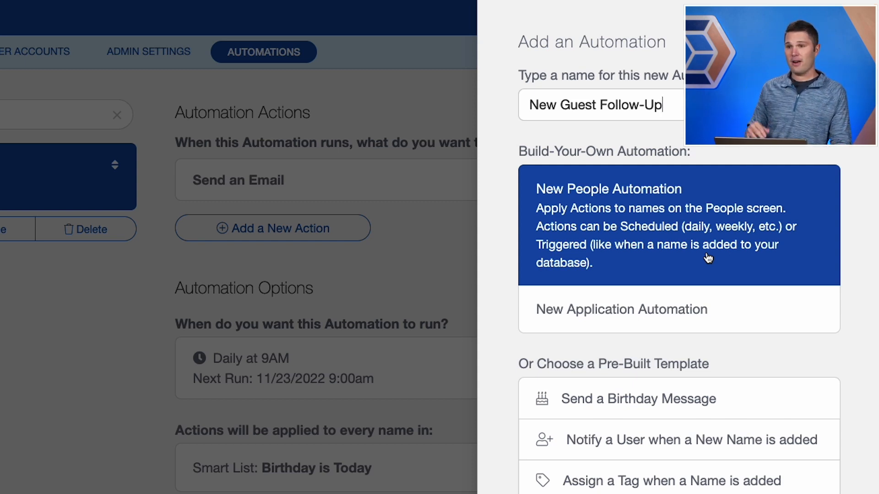
mouse_move(661, 258)
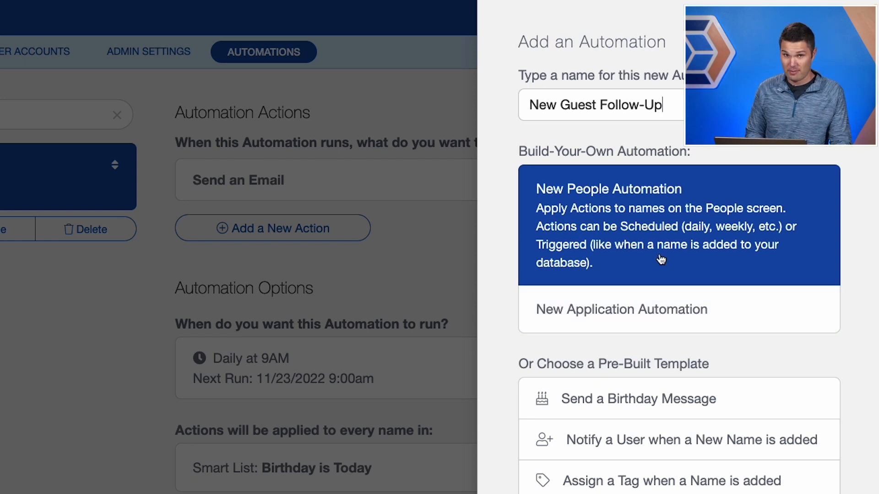
scroll(down, 3)
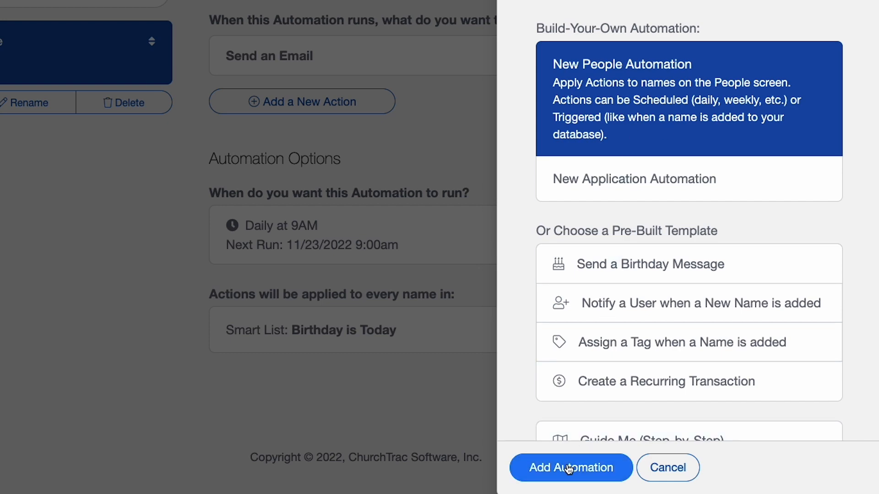
click(570, 468)
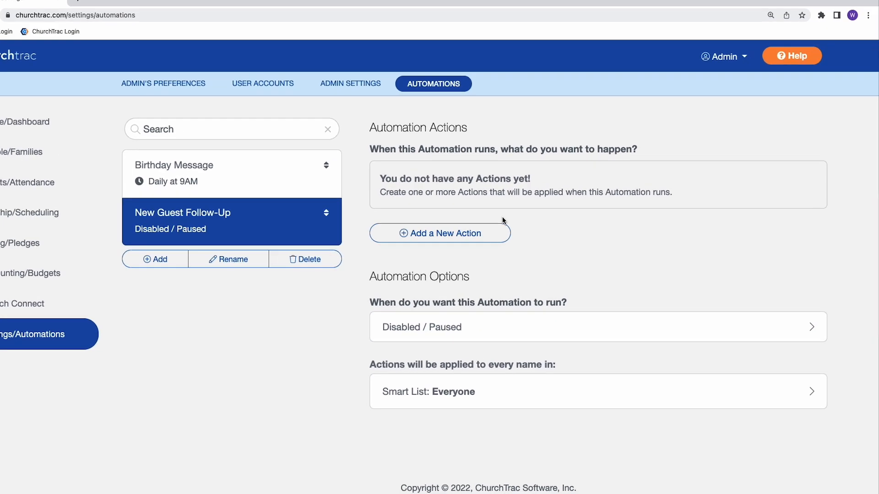
Add a Send an Email action with subject 'Hello thanks for visiting our church'.
click(440, 233)
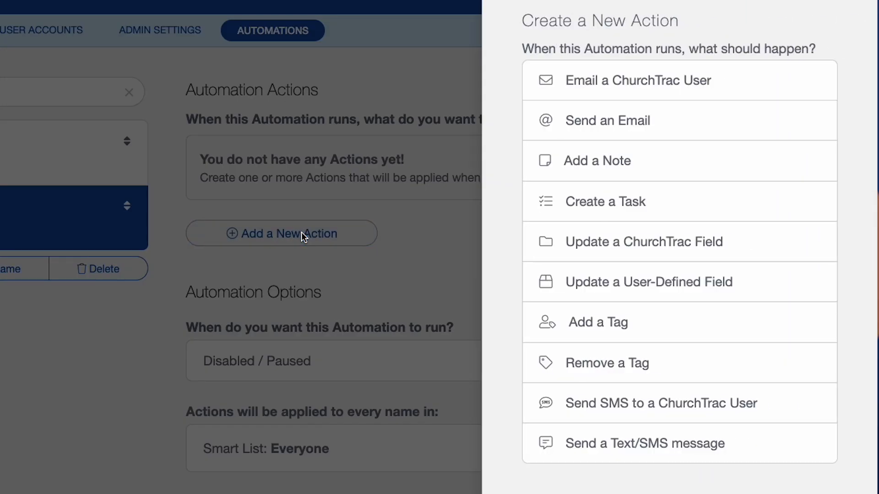
mouse_move(643, 242)
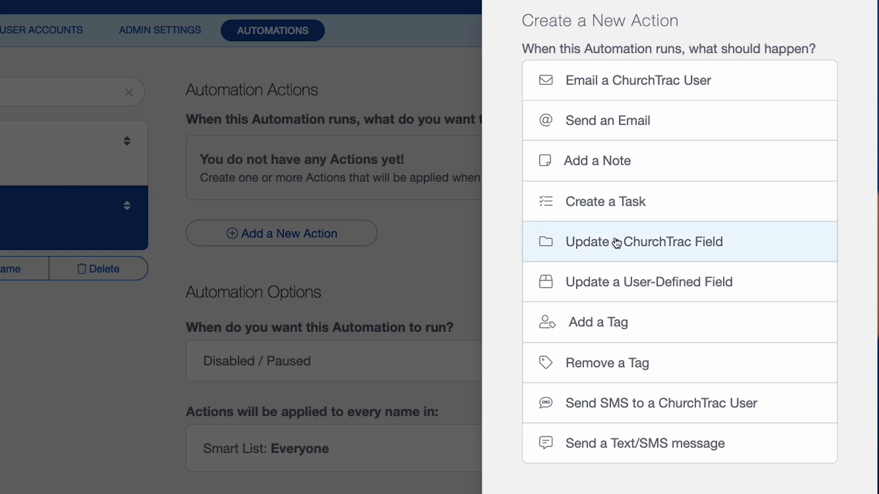
mouse_move(733, 121)
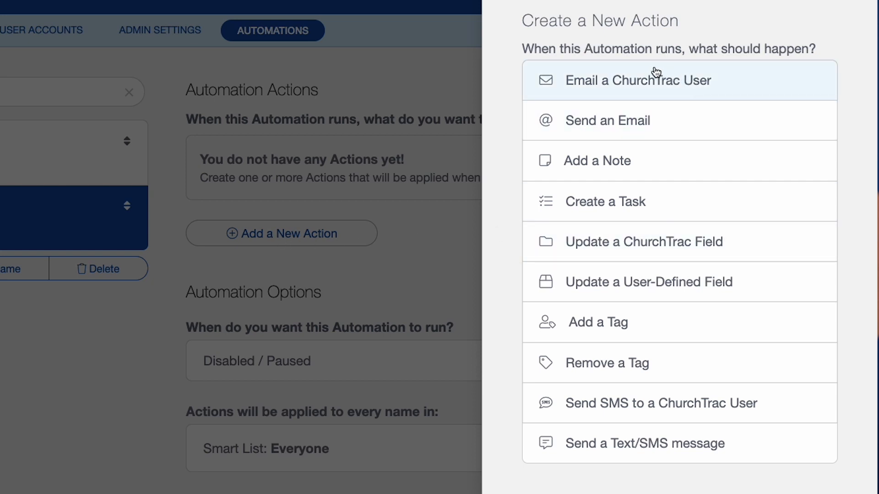
mouse_move(636, 322)
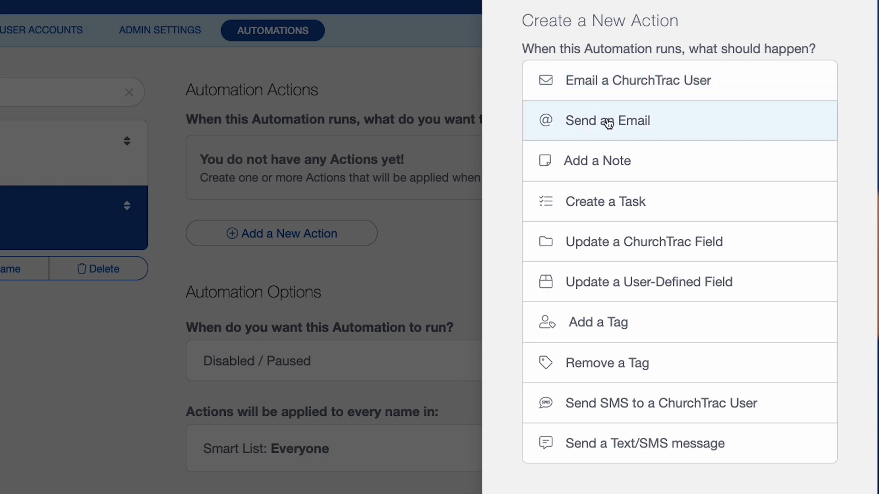
click(608, 120)
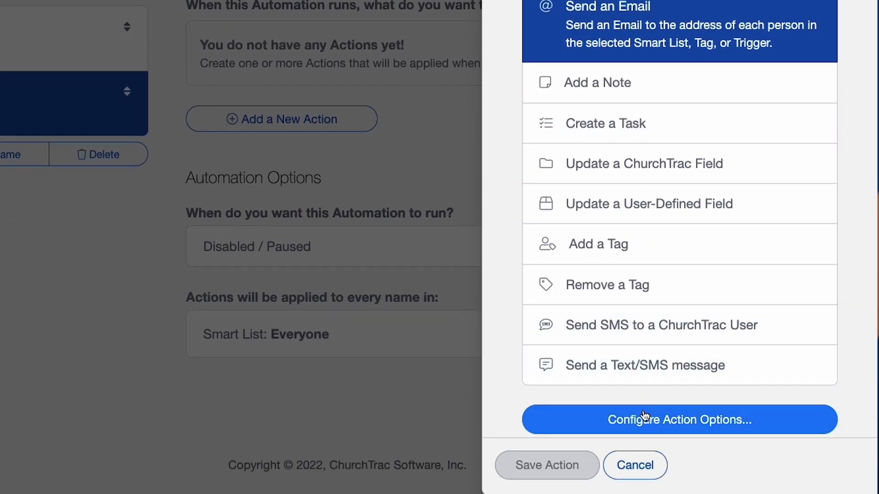
click(678, 419)
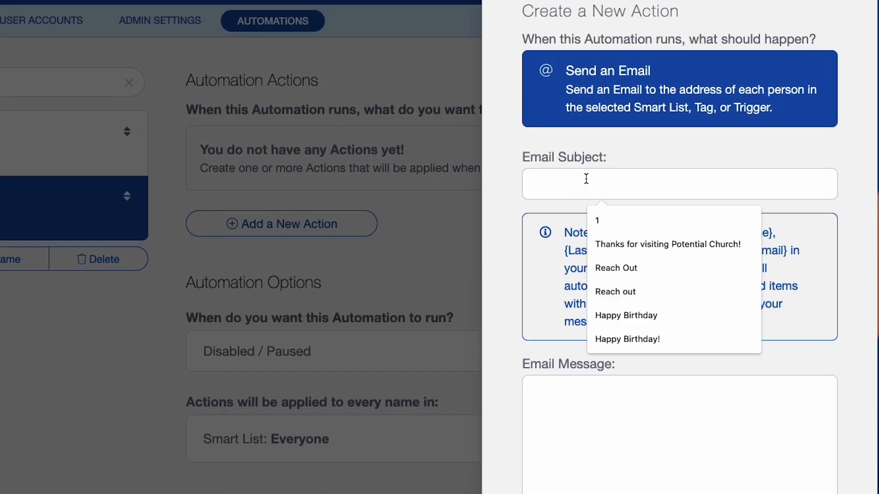
text(Hello)
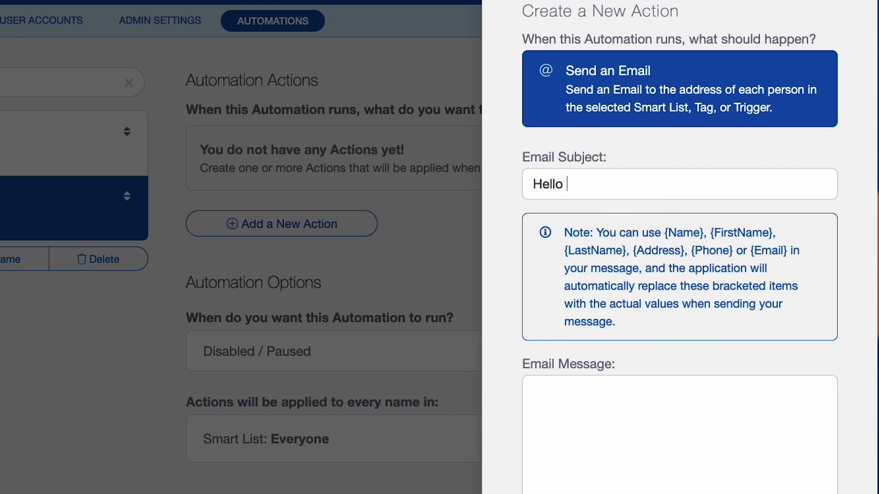
text(thanks for)
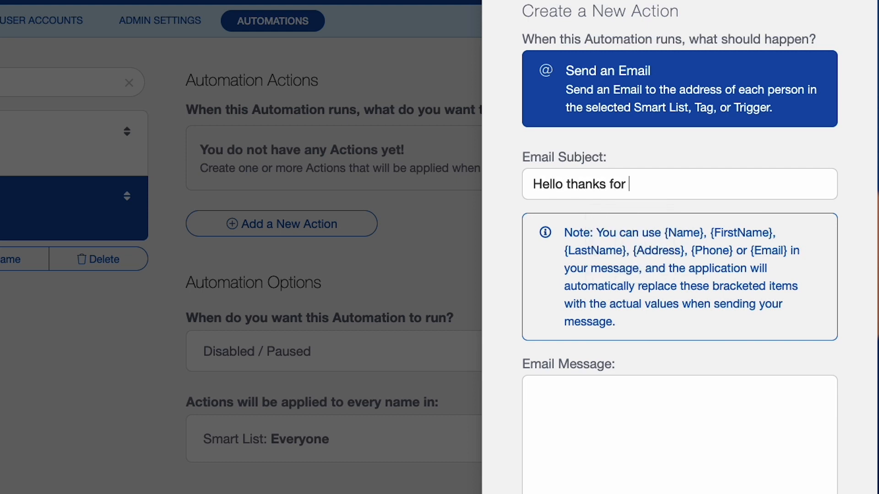
text(visiting our)
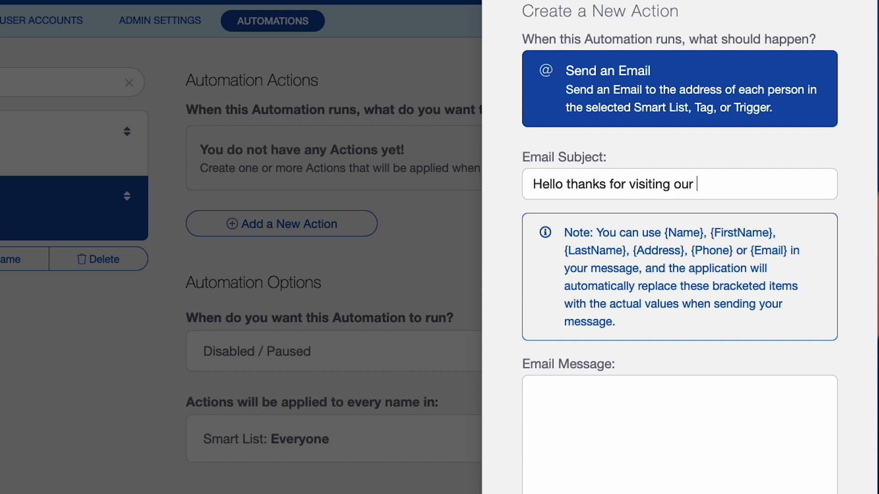
text(church)
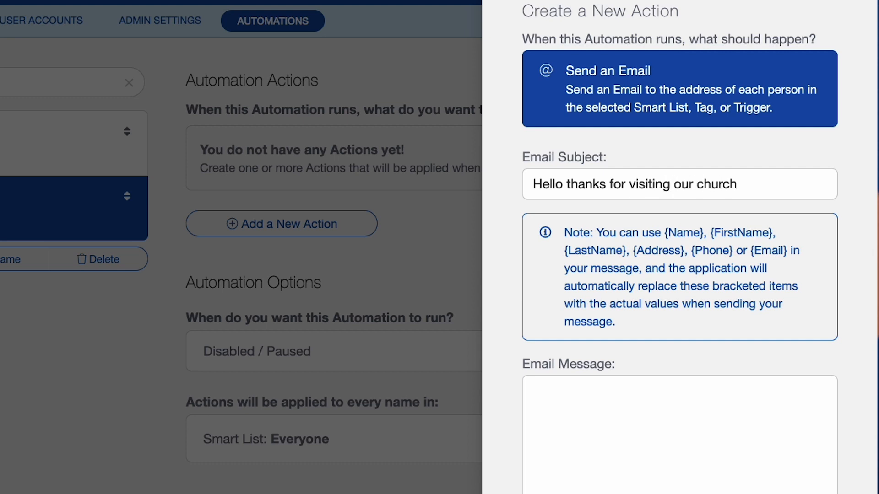
Write the email message body 'Hi {FirstName}'.
click(633, 398)
text(H)
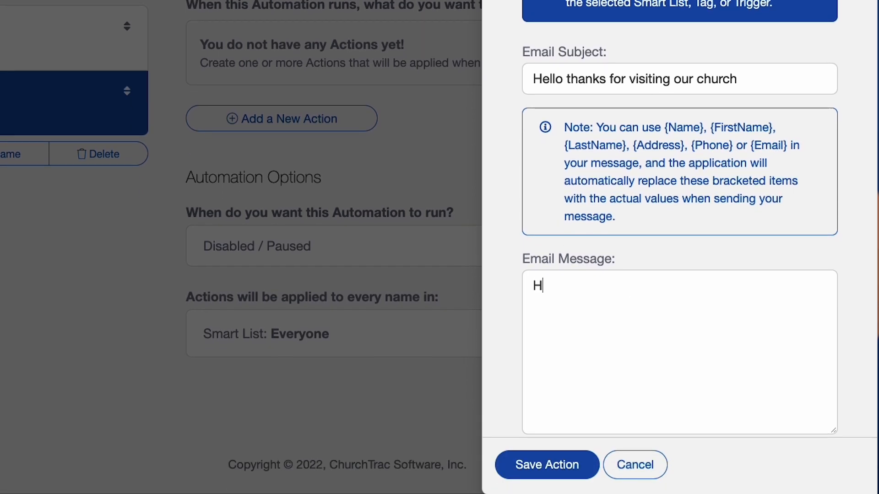
text(i {)
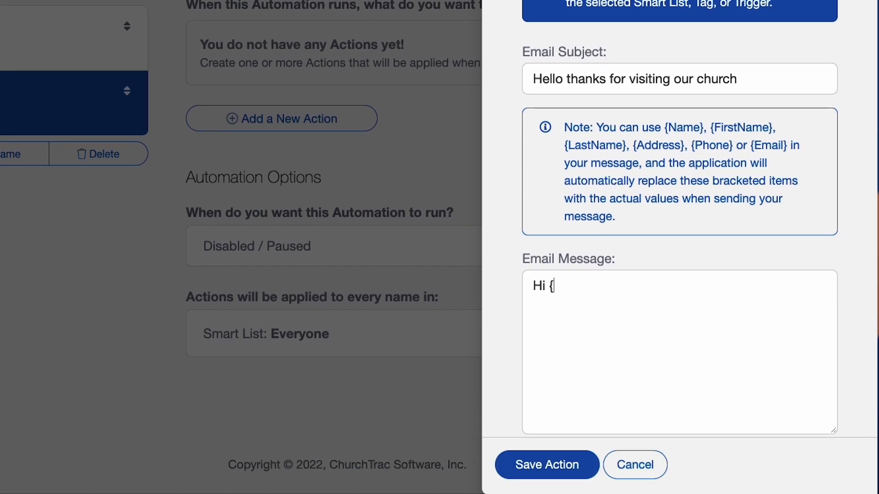
text(FirstN)
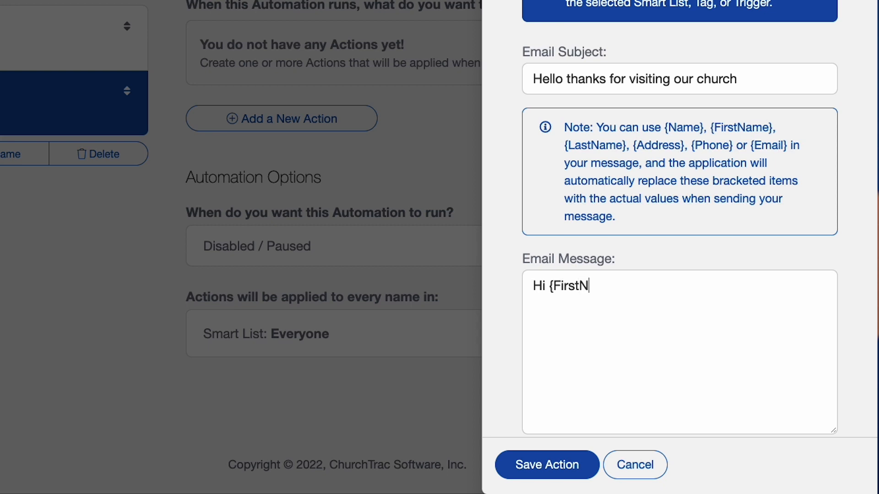
text(ame)
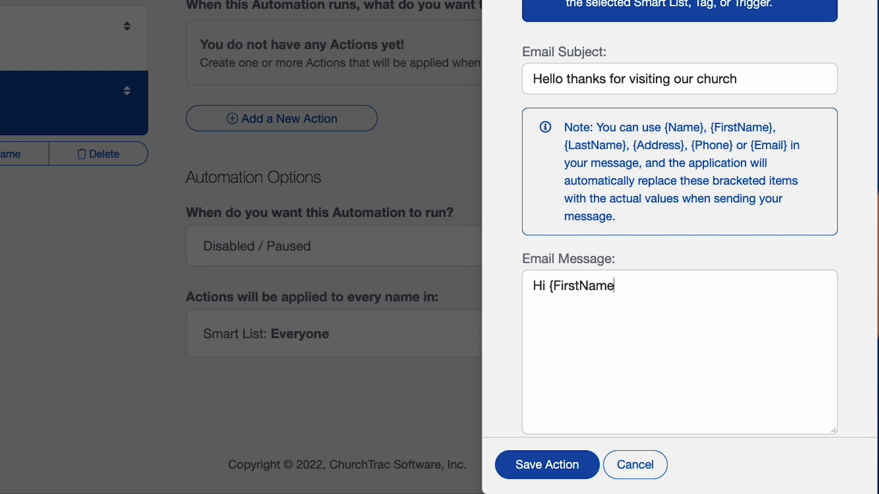
text(})
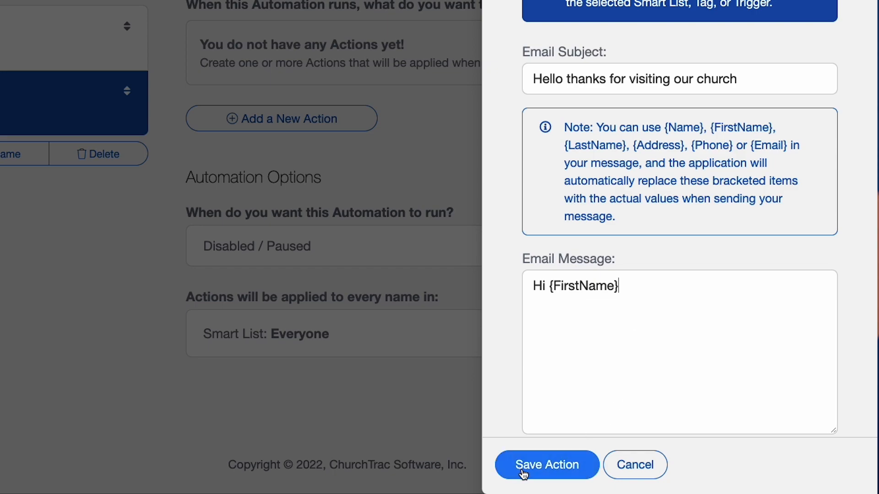
Save the email action and switch the automation to triggered runs.
click(546, 465)
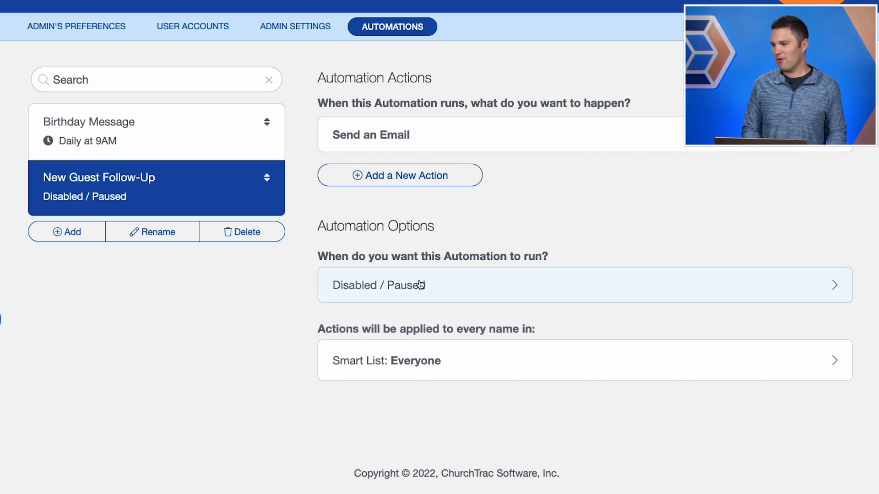
mouse_move(484, 289)
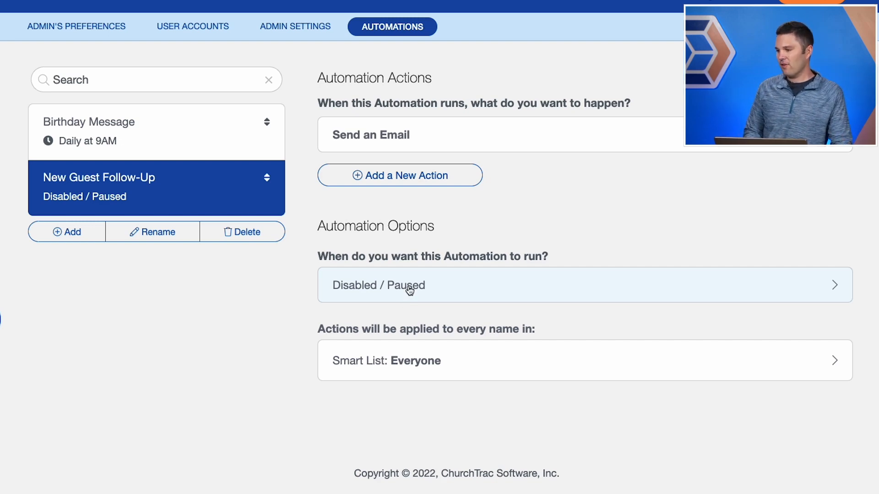
click(583, 284)
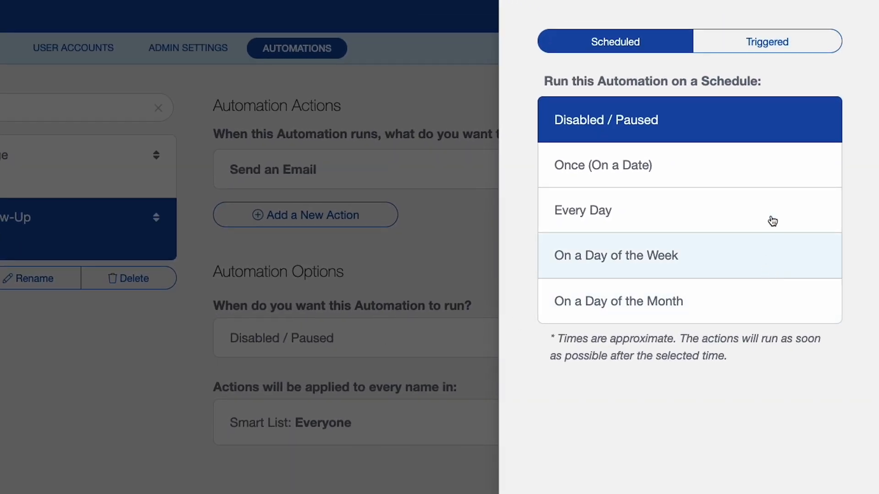
mouse_move(616, 259)
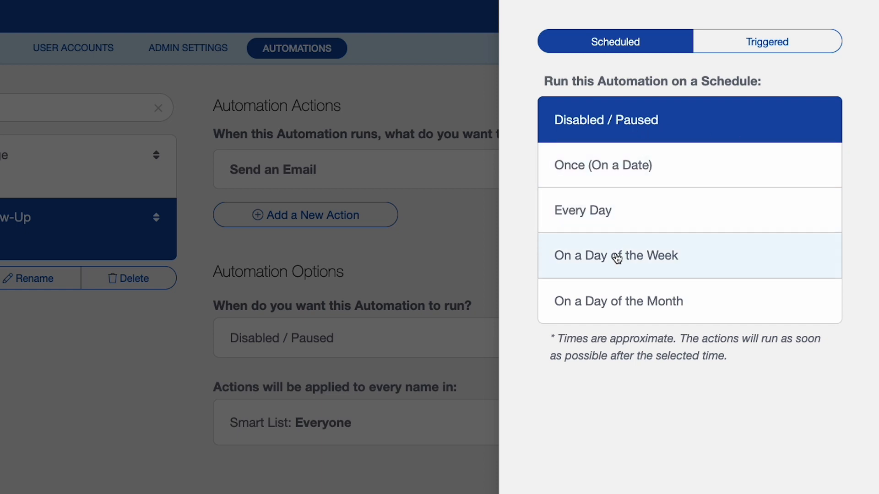
mouse_move(659, 162)
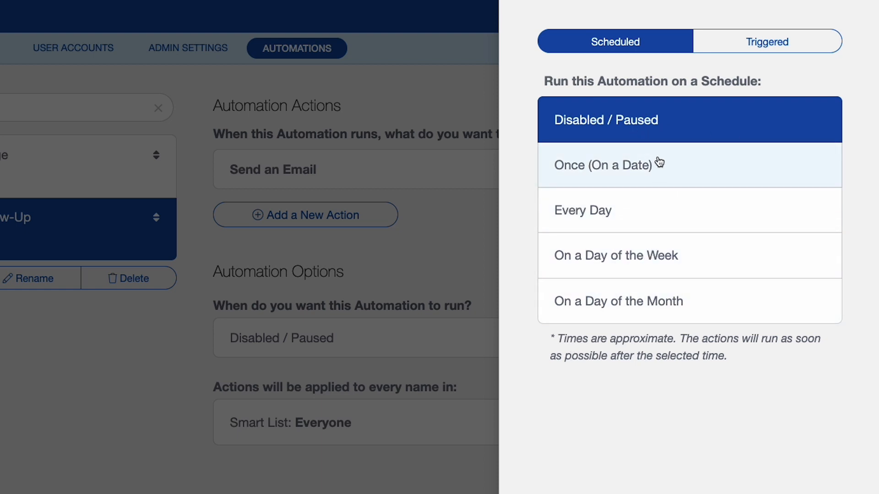
mouse_move(716, 258)
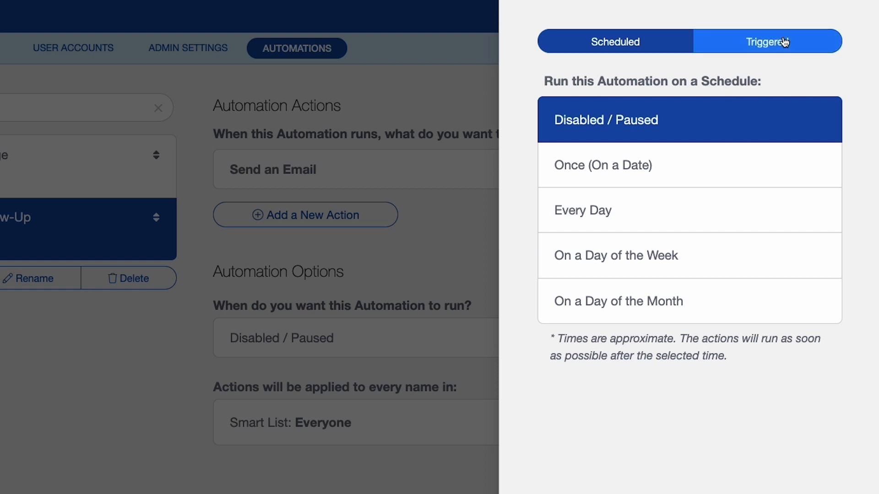
click(767, 41)
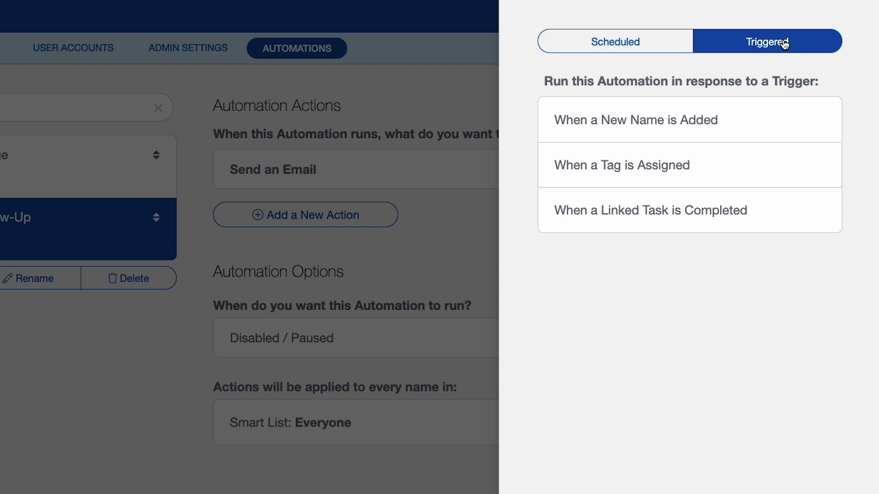
mouse_move(655, 165)
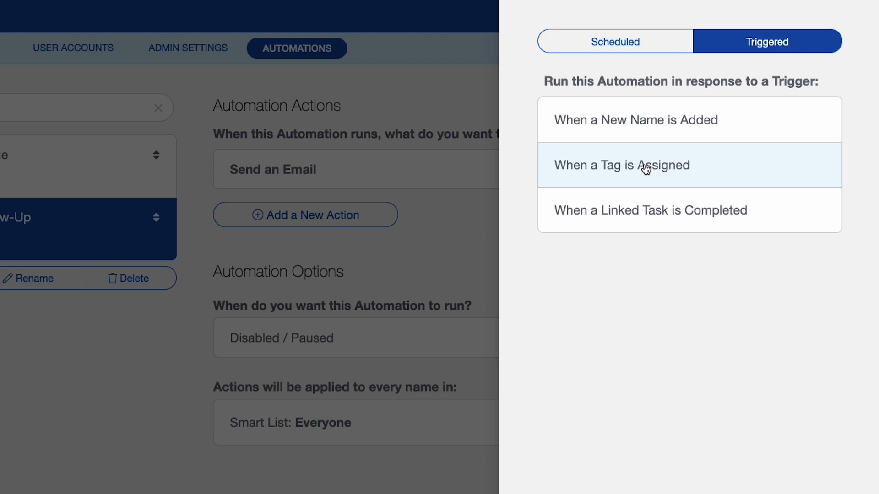
Trigger the automation when the 'New Guest' tag is assigned.
click(621, 165)
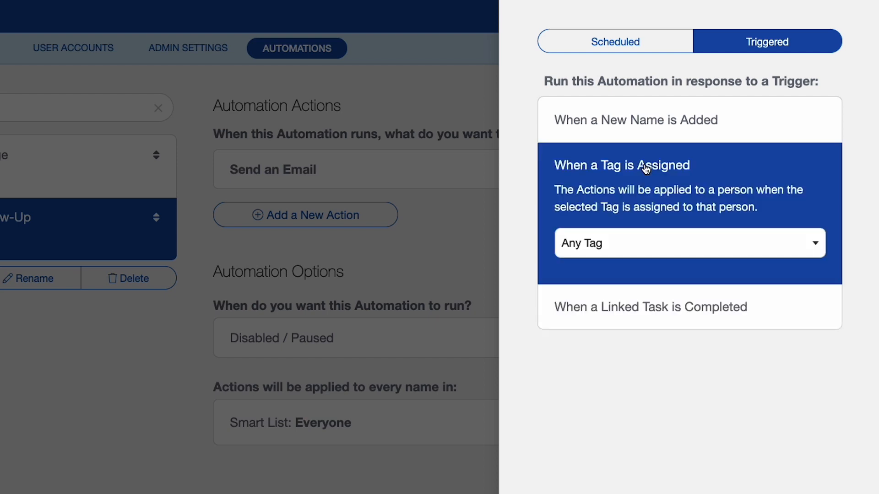
click(688, 242)
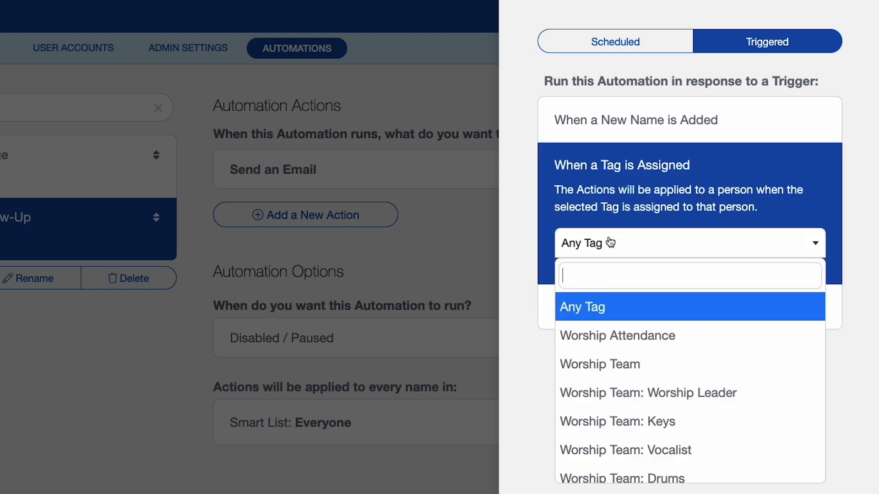
text(N)
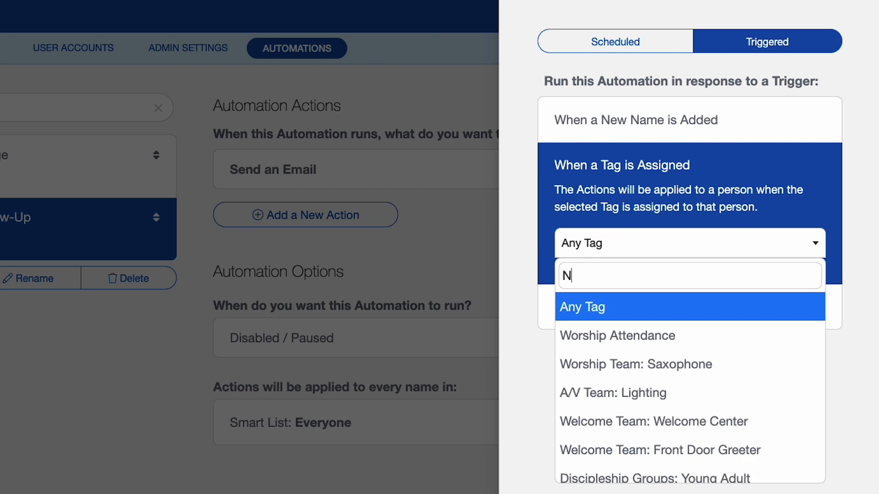
text(ew)
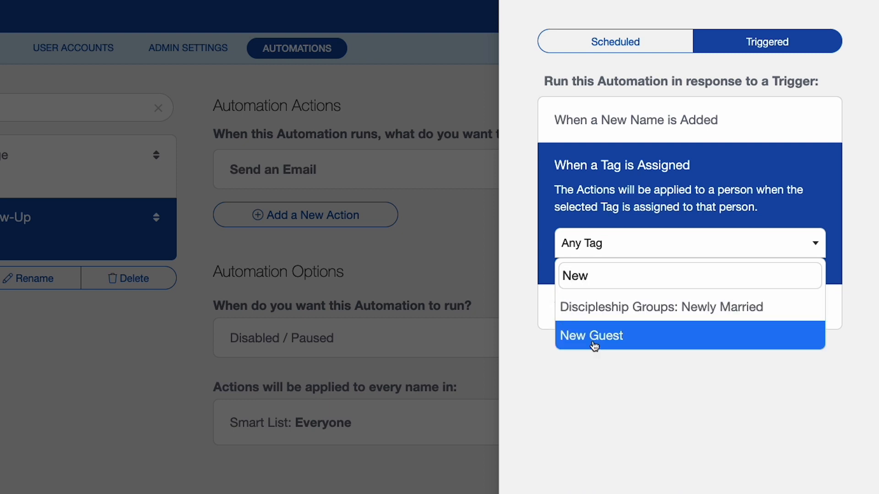
click(591, 335)
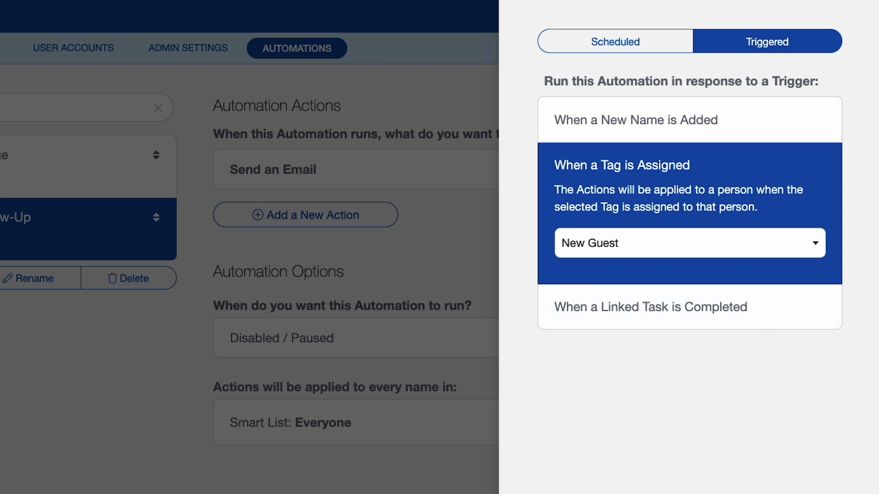
click(621, 164)
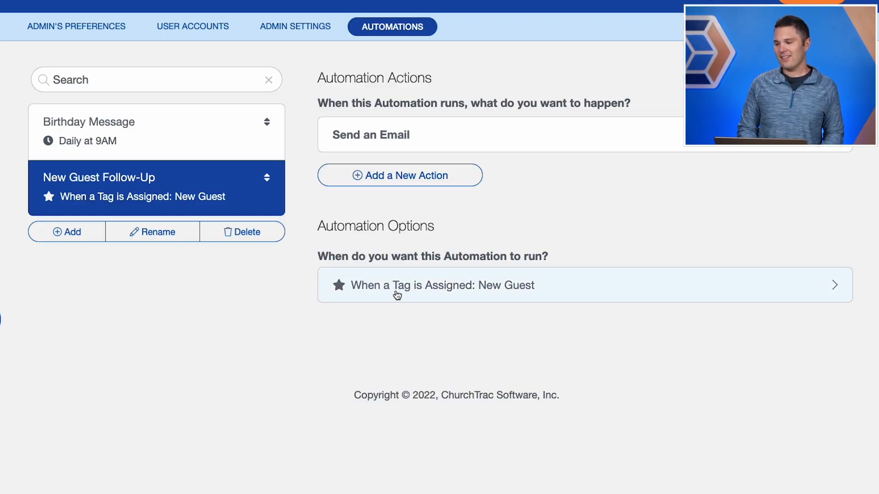
mouse_move(541, 307)
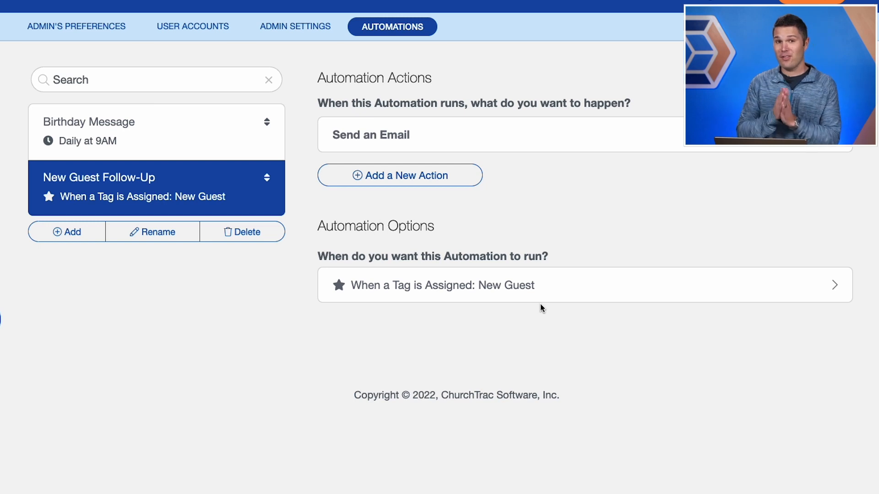
mouse_move(414, 135)
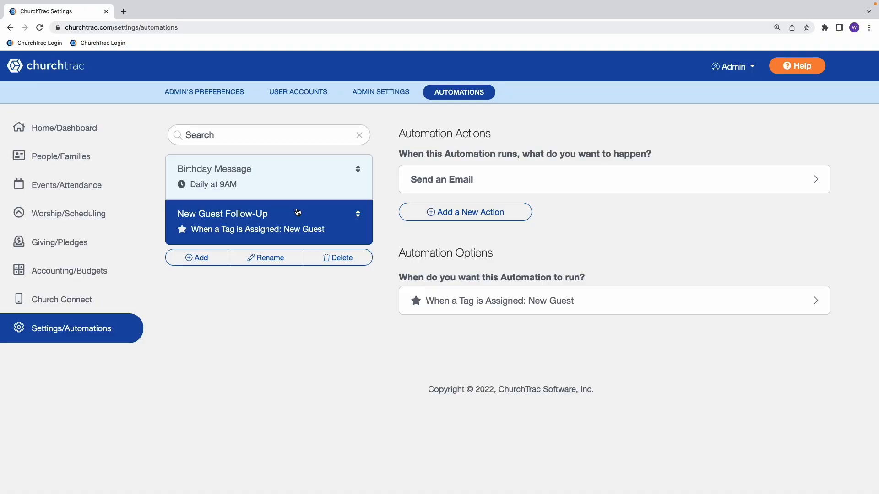
click(196, 257)
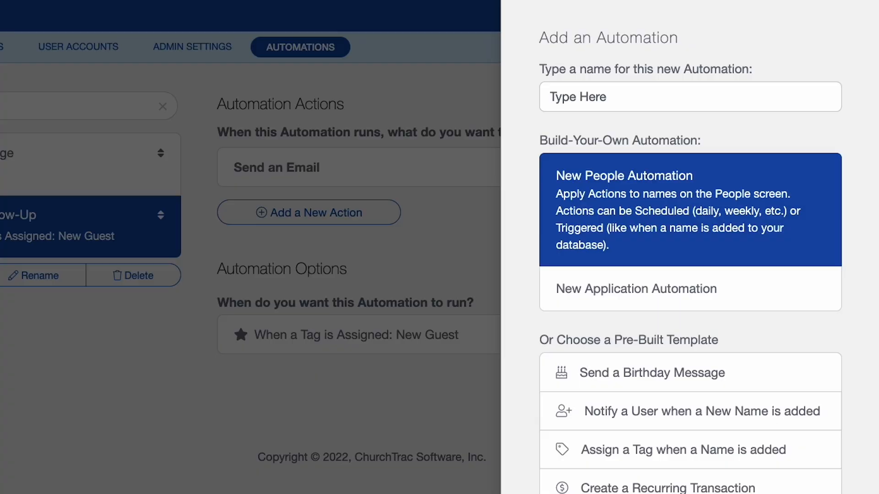
Add a New Application Automation named 'Monthly Giving Report'.
text(Monthly)
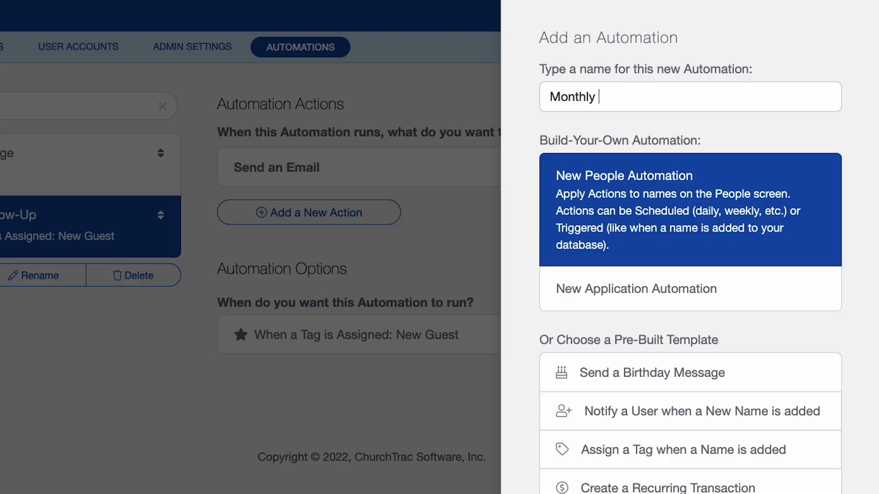
text(Giving Report)
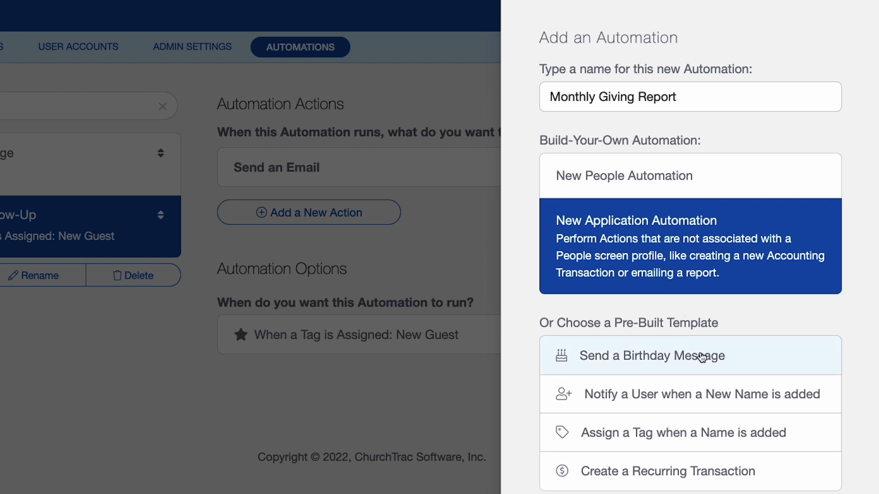
scroll(down, 3)
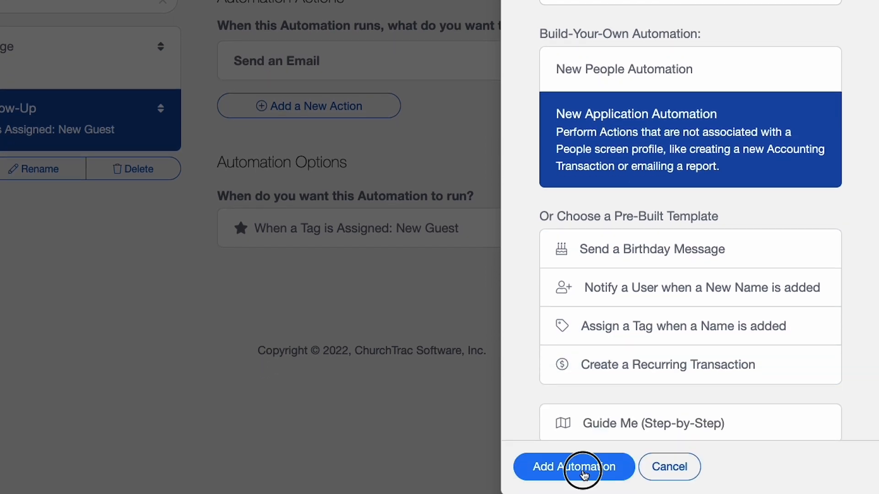
click(573, 467)
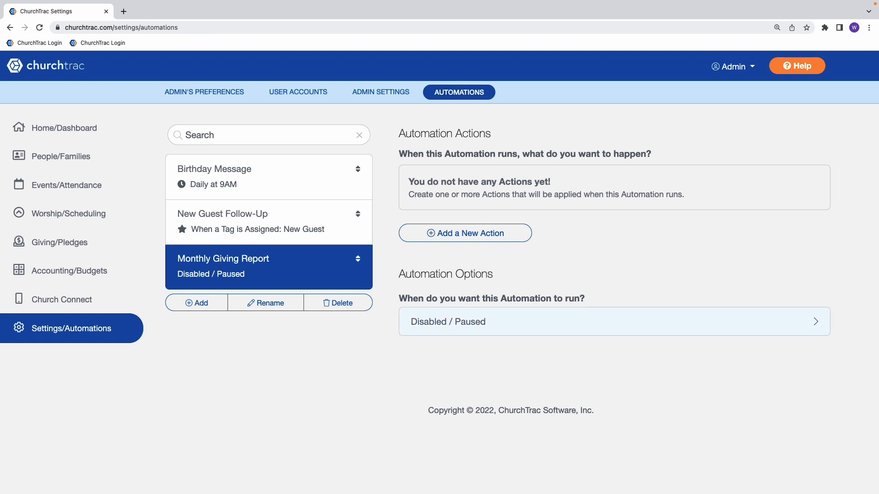
mouse_move(464, 233)
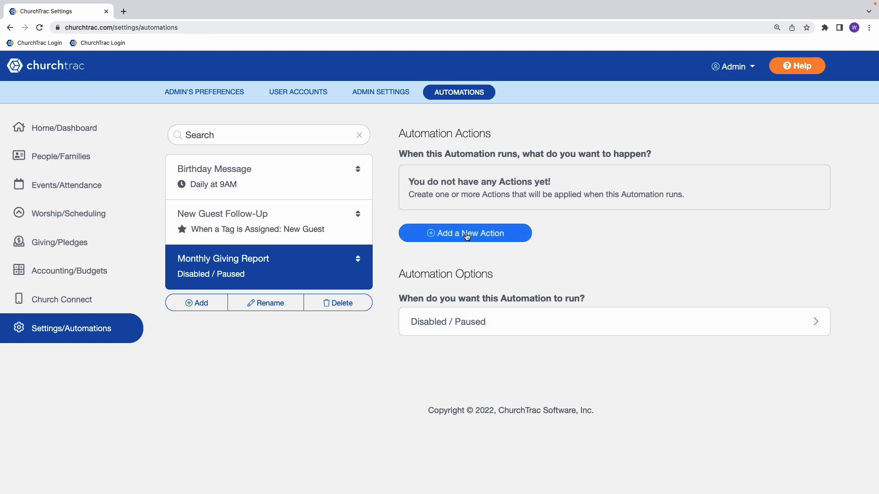
Add an Email a Giving Screen Report action using Category Overview for Last Month.
click(464, 234)
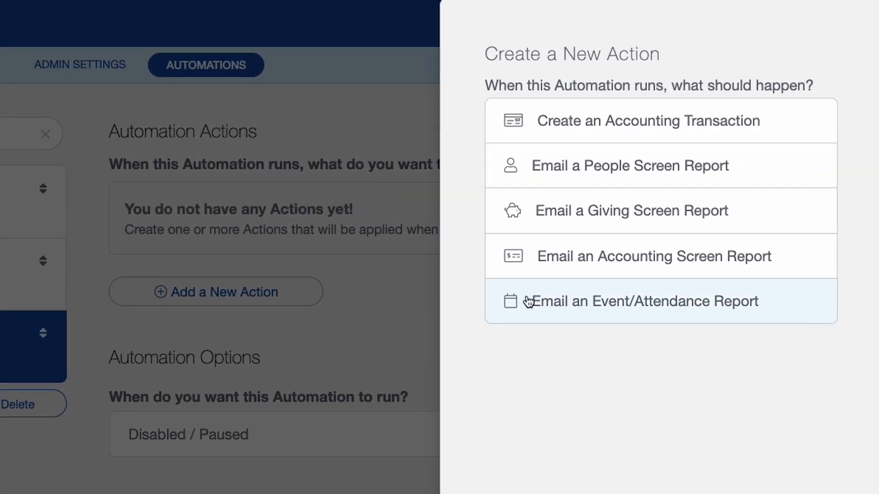
mouse_move(647, 211)
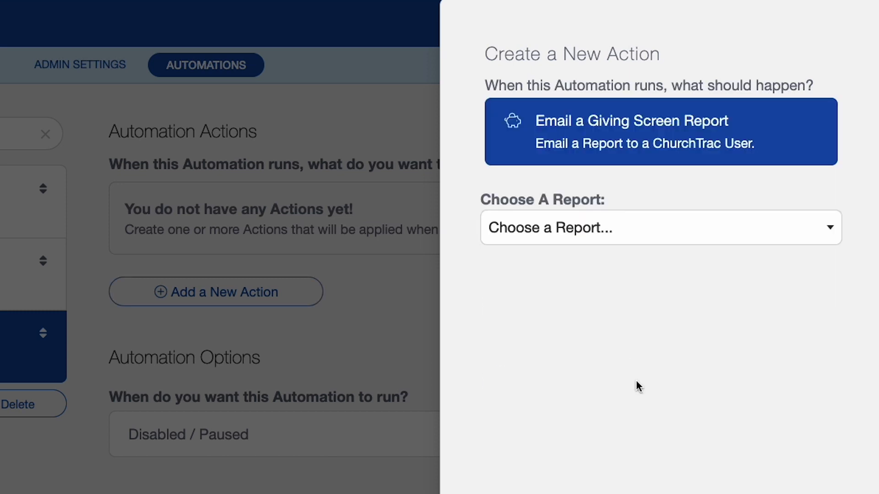
click(659, 227)
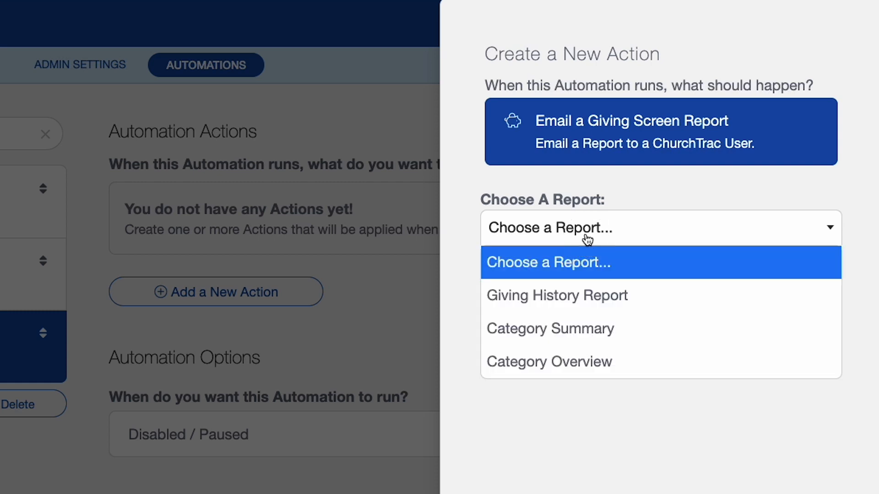
mouse_move(568, 361)
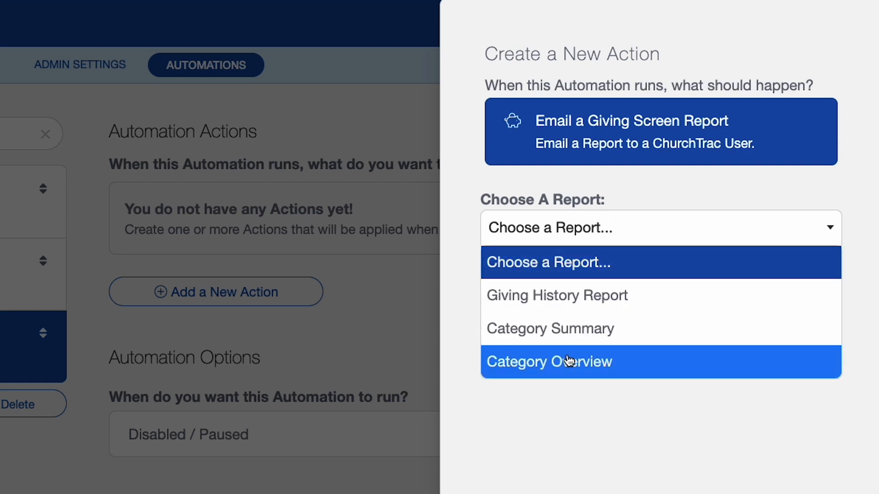
click(549, 361)
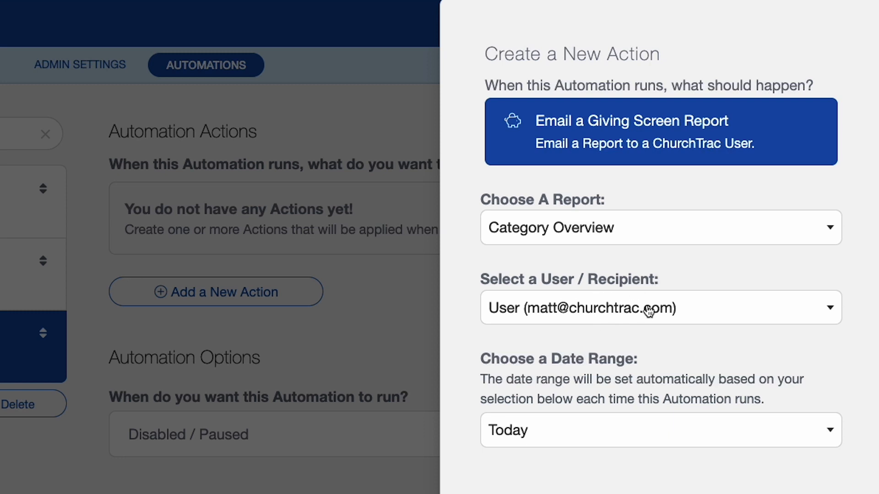
mouse_move(612, 320)
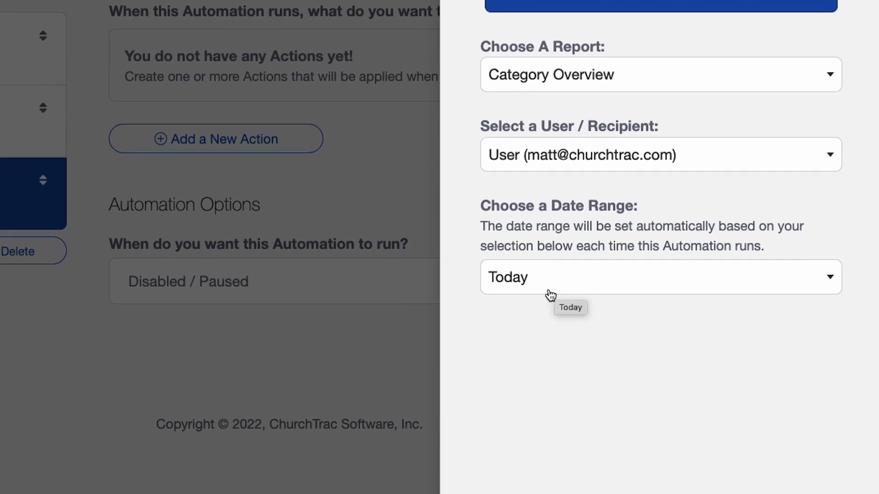
scroll(down, 3)
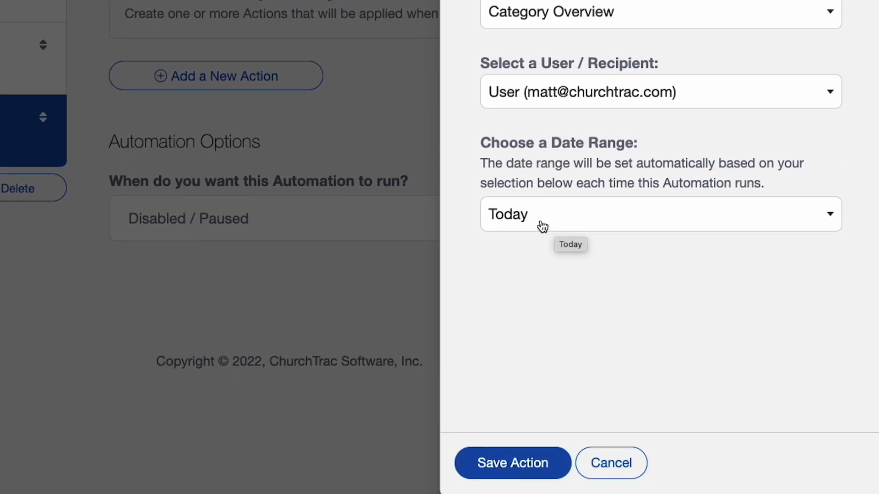
click(660, 213)
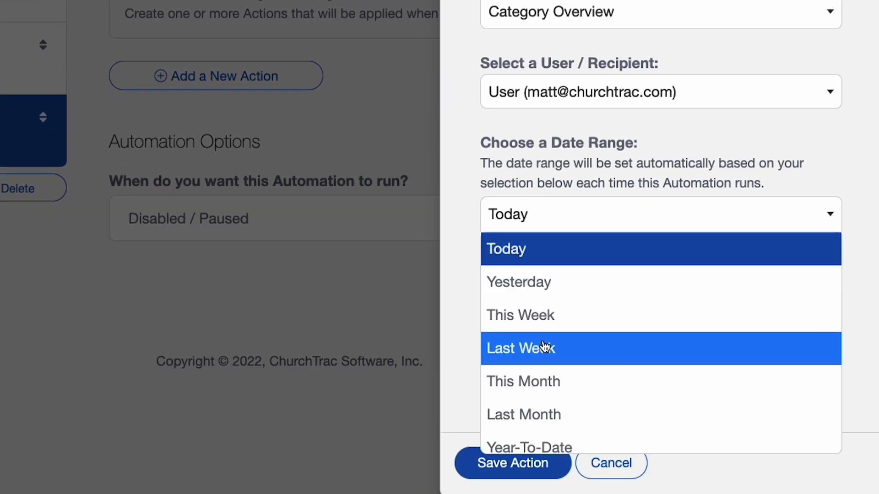
click(523, 414)
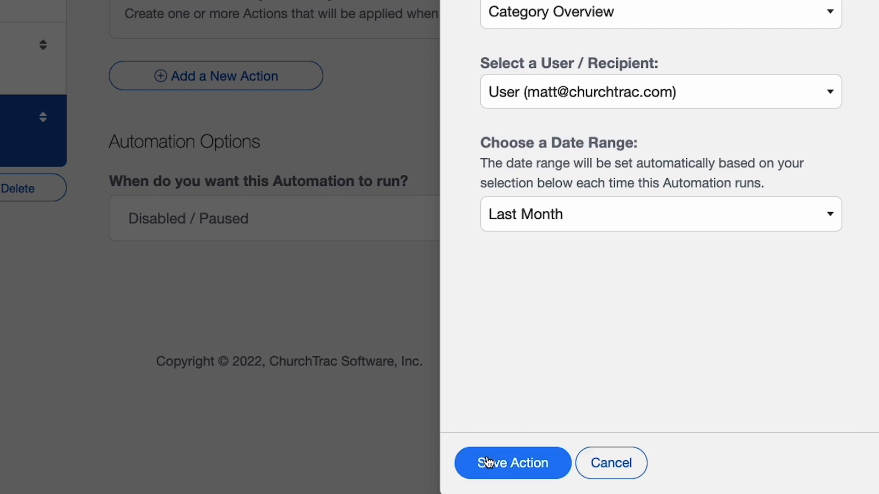
click(512, 463)
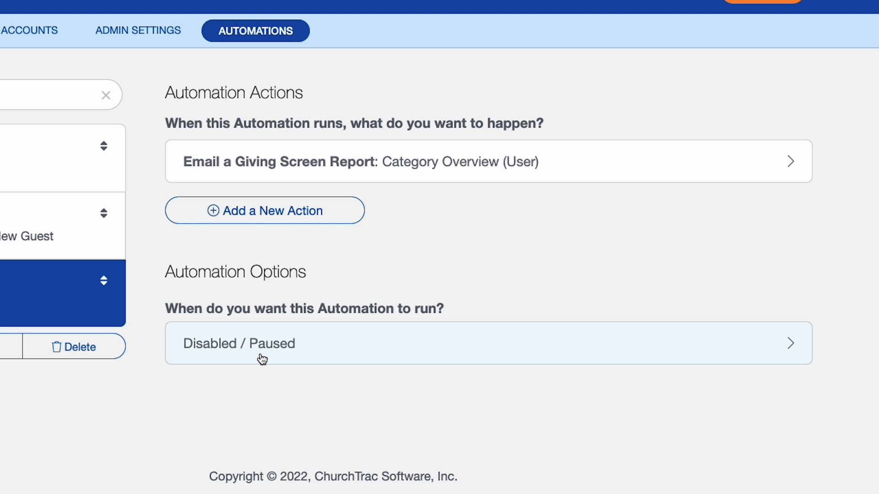
mouse_move(289, 349)
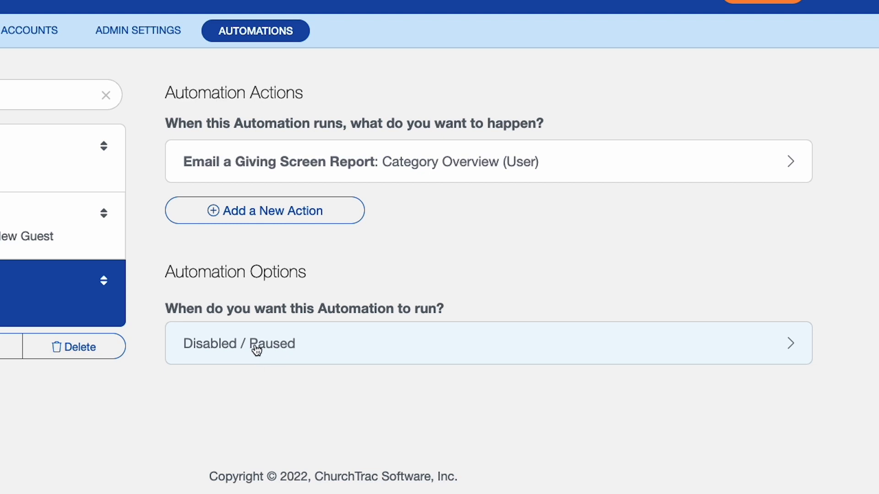
Schedule the automation for the 1st Monday of the month at 9 AM.
click(482, 343)
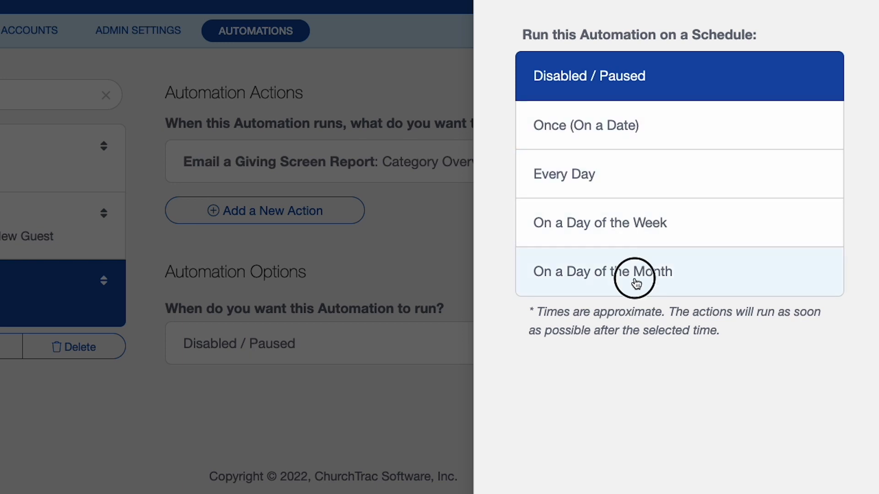
click(599, 271)
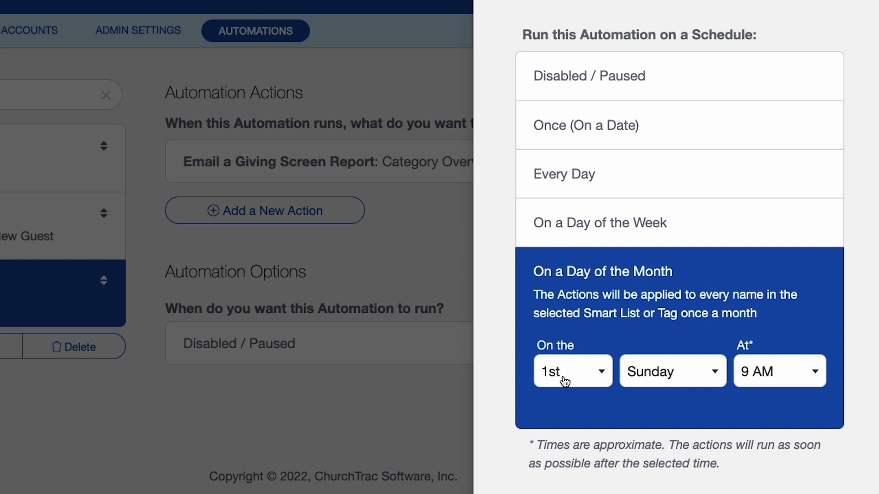
click(671, 371)
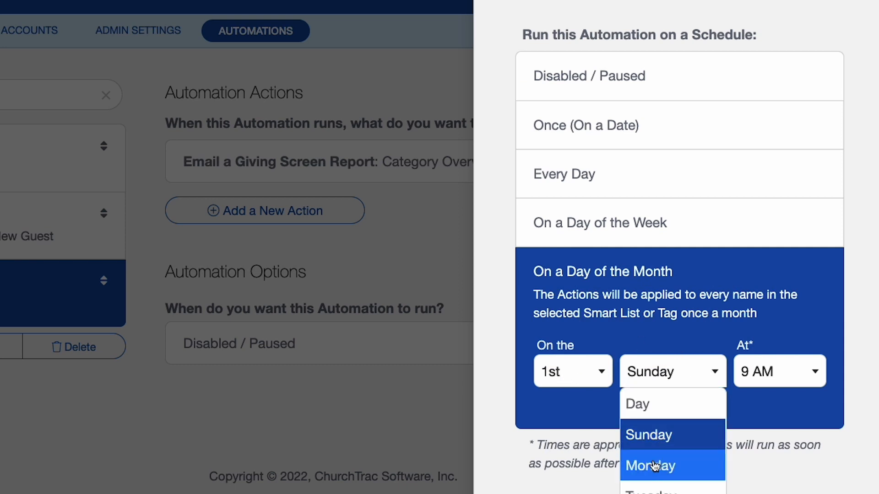
click(650, 466)
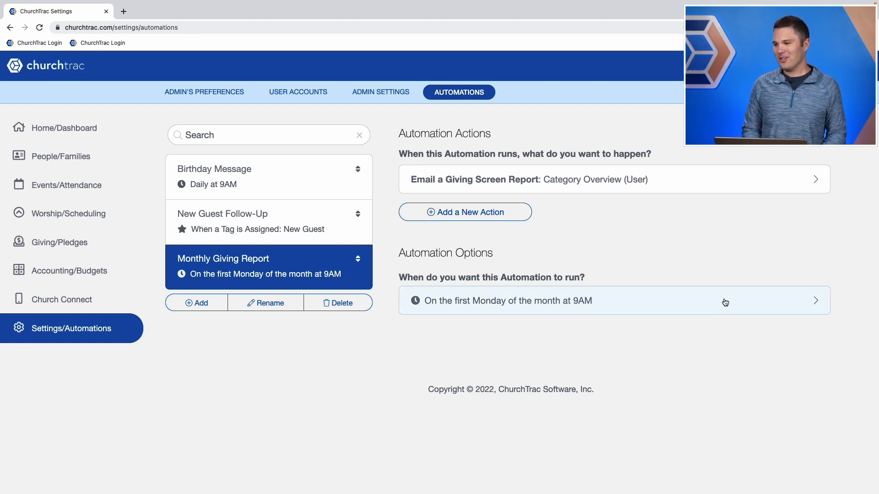
mouse_move(594, 179)
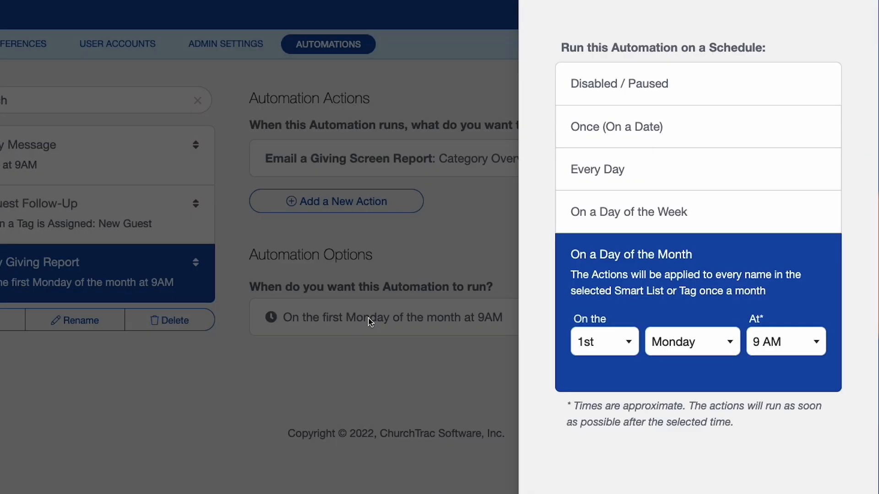
Set the Monthly Giving Report schedule back to Disabled / Paused.
click(618, 83)
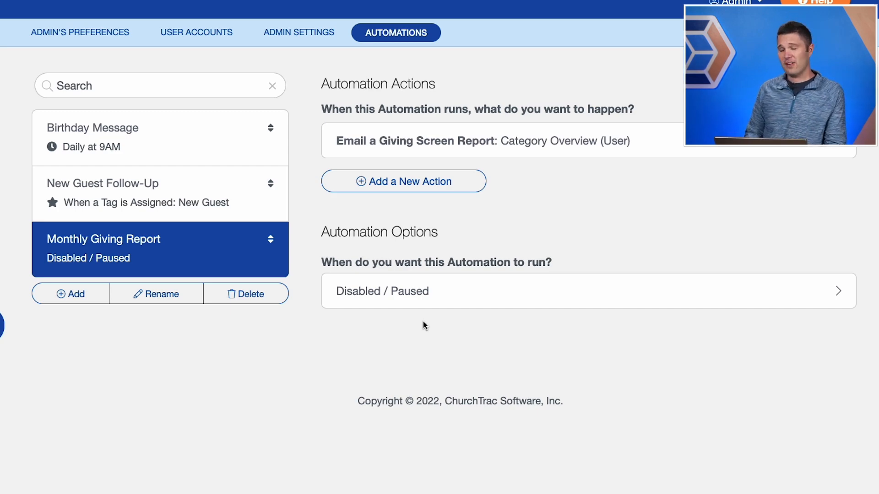
mouse_move(402, 181)
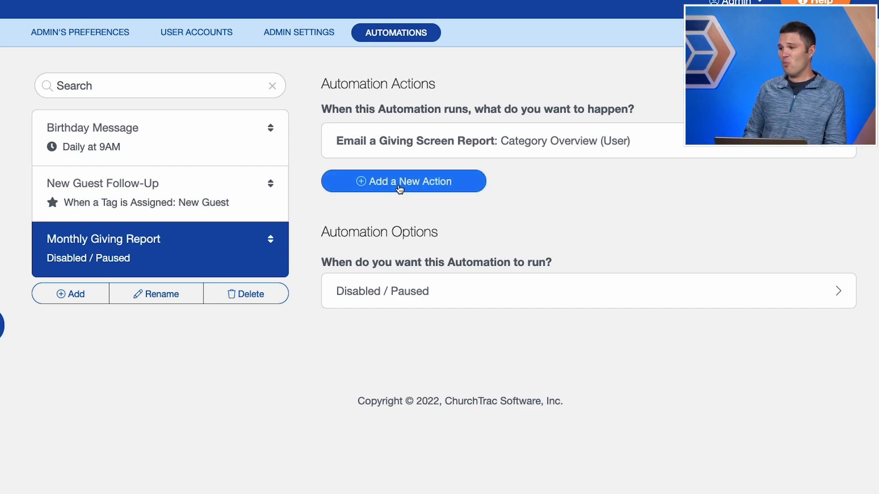
Bring up the action-type chooser for the Monthly Giving Report automation, then reach the Help button.
click(402, 181)
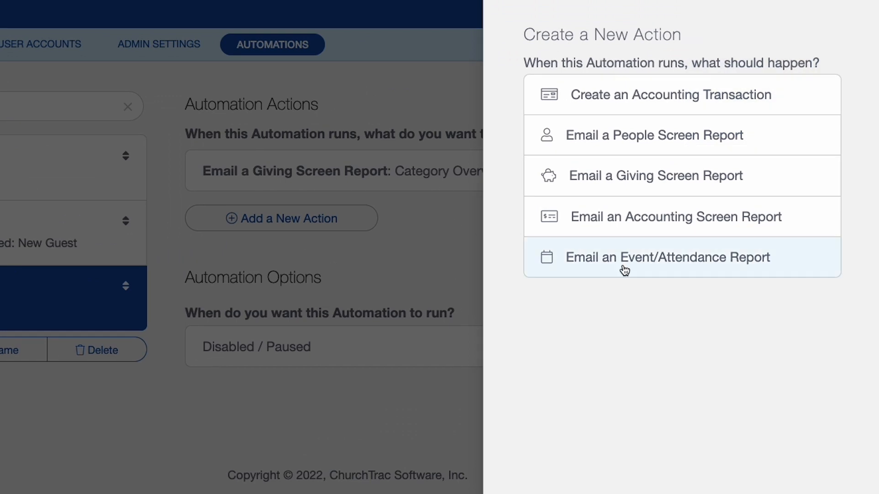
mouse_move(674, 189)
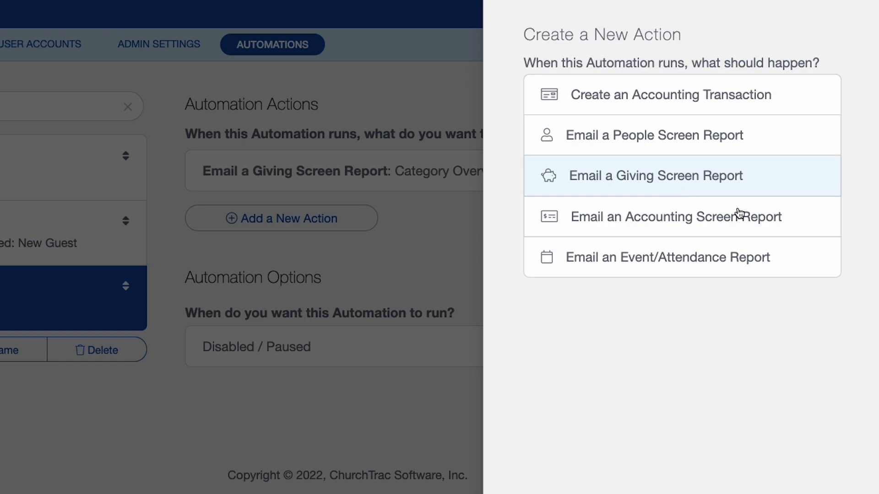
click(684, 59)
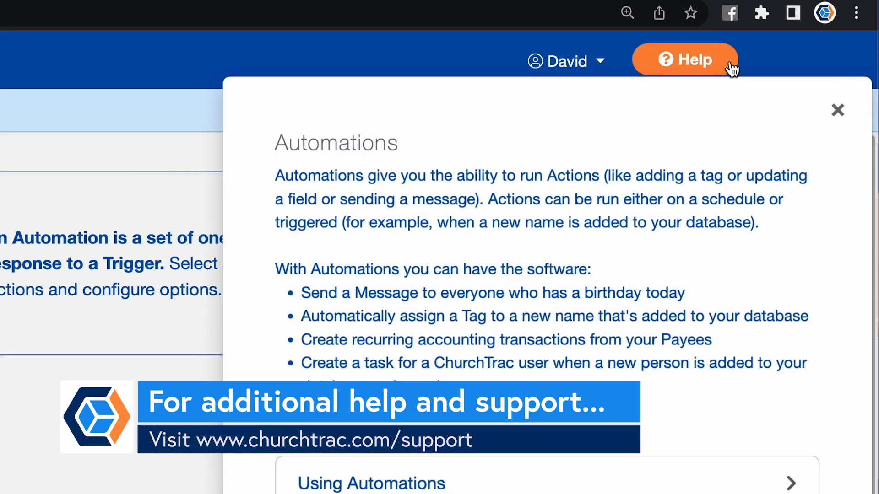
Scroll the Automations help article down to its Related Help Topics section.
scroll(down, 3)
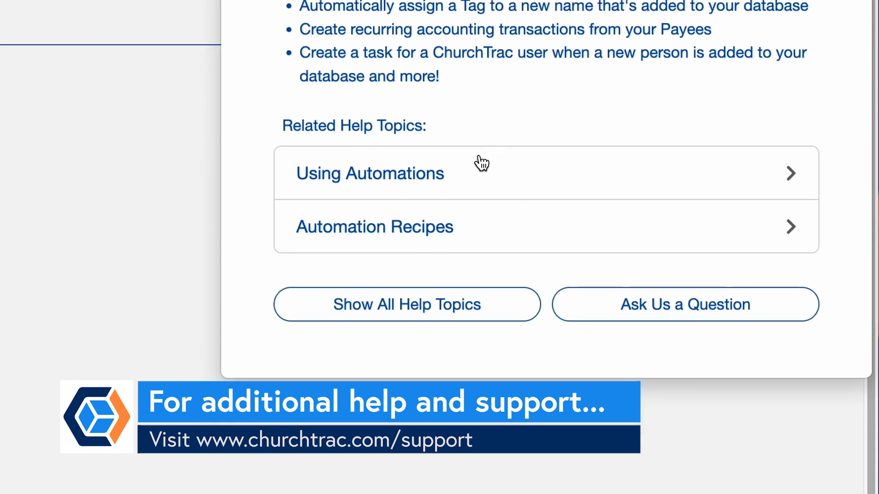